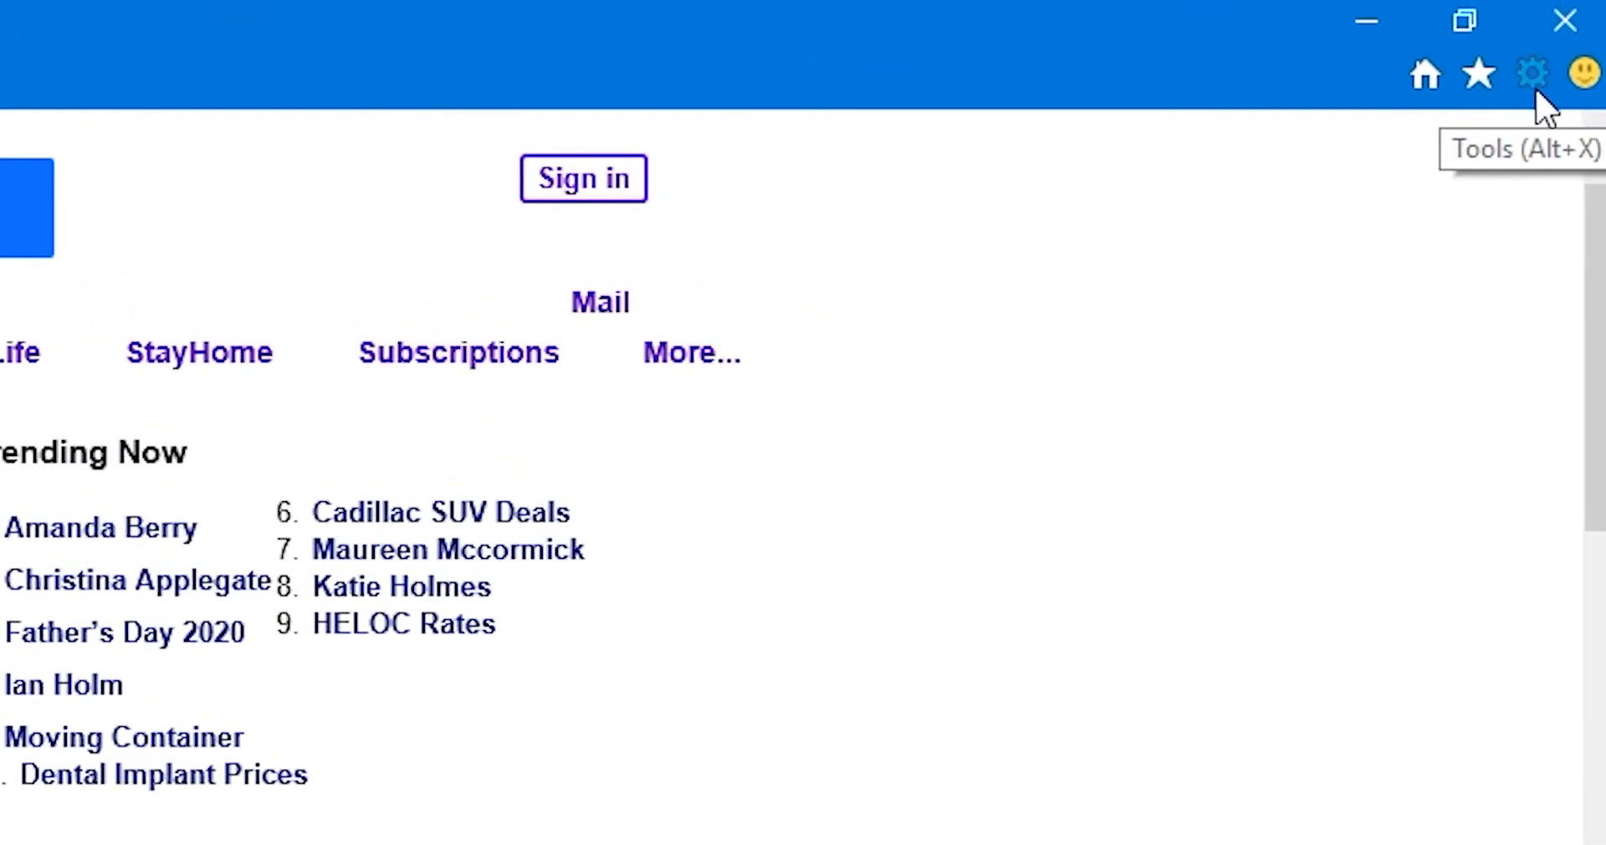
Bring up Internet Options on its Connections settings from the Tools gear.
{"action": "left_click", "coordinate": [1530, 72]}
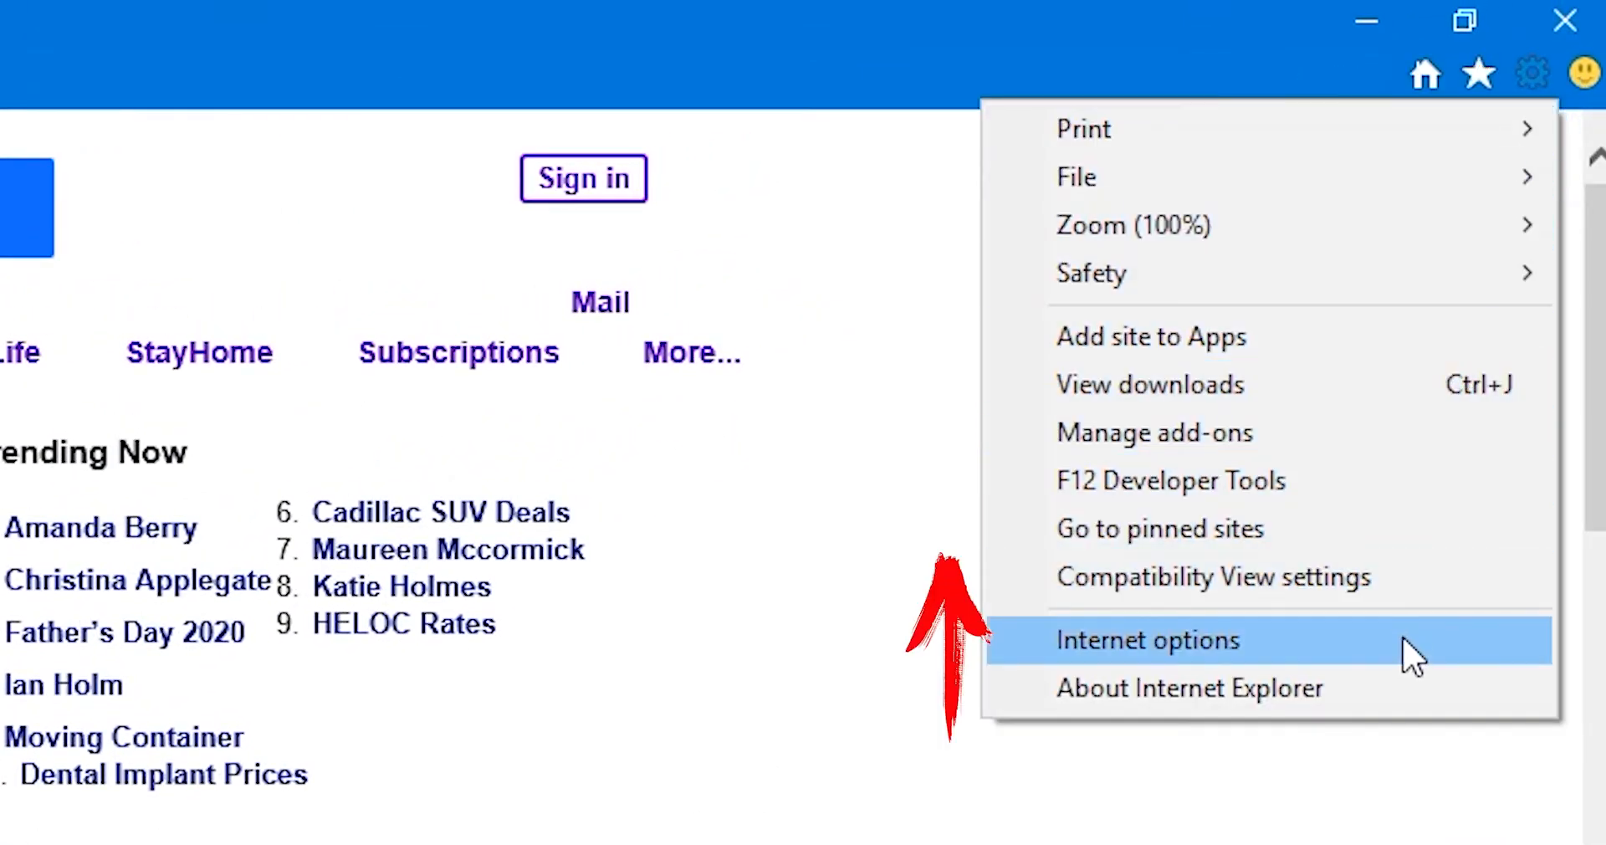
{"action": "left_click", "coordinate": [1146, 641]}
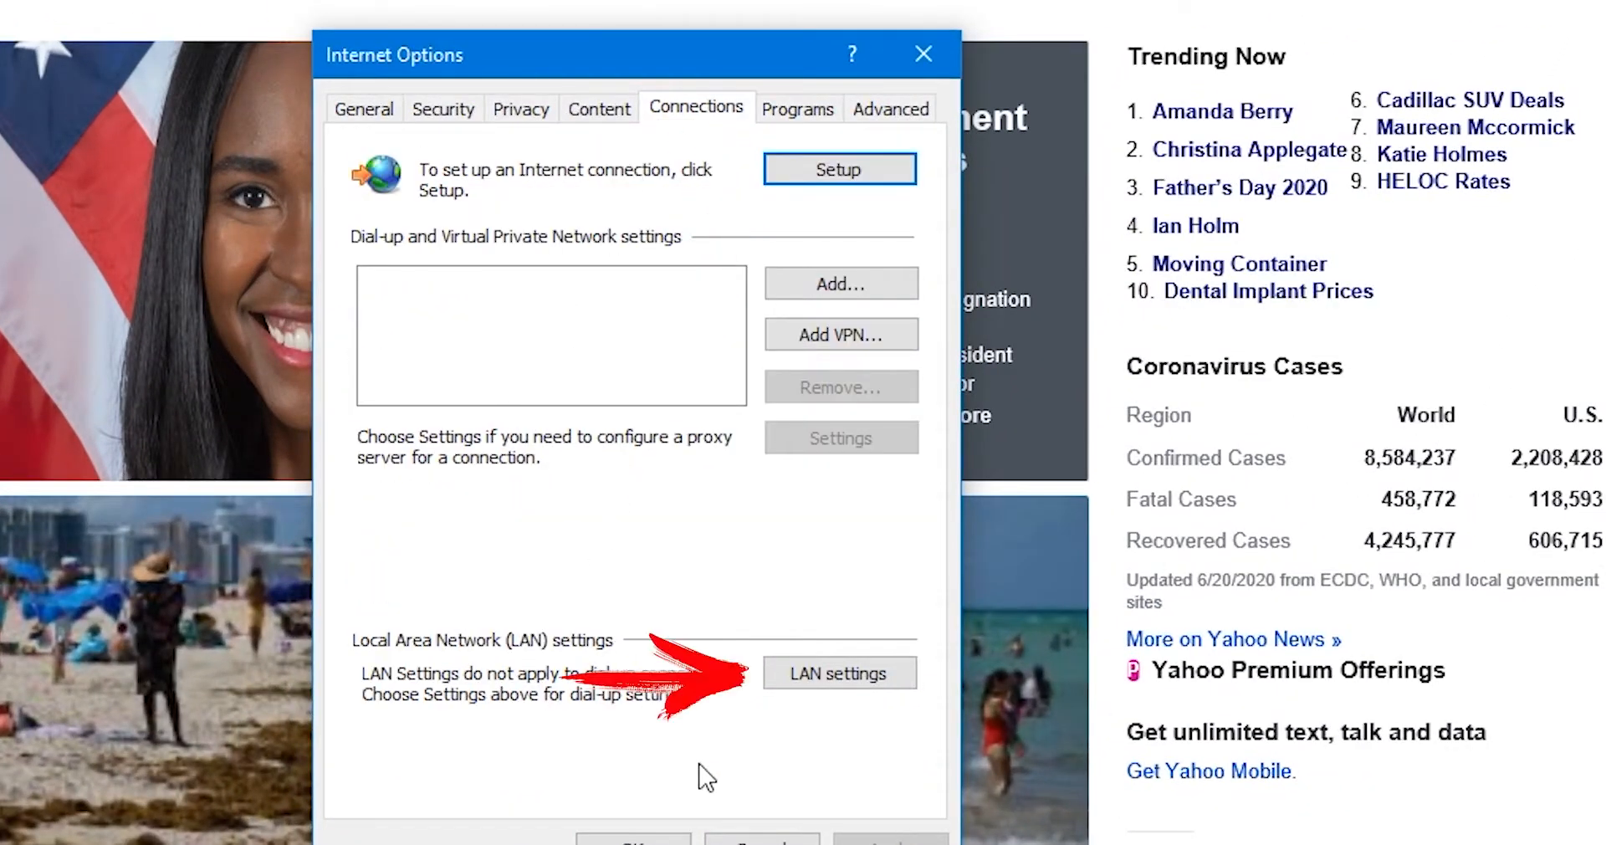
Enable LAN proxy 123.456.9.9 on port 0 with local-address bypass, then reach the Advanced proxy settings.
{"action": "left_click", "coordinate": [840, 673]}
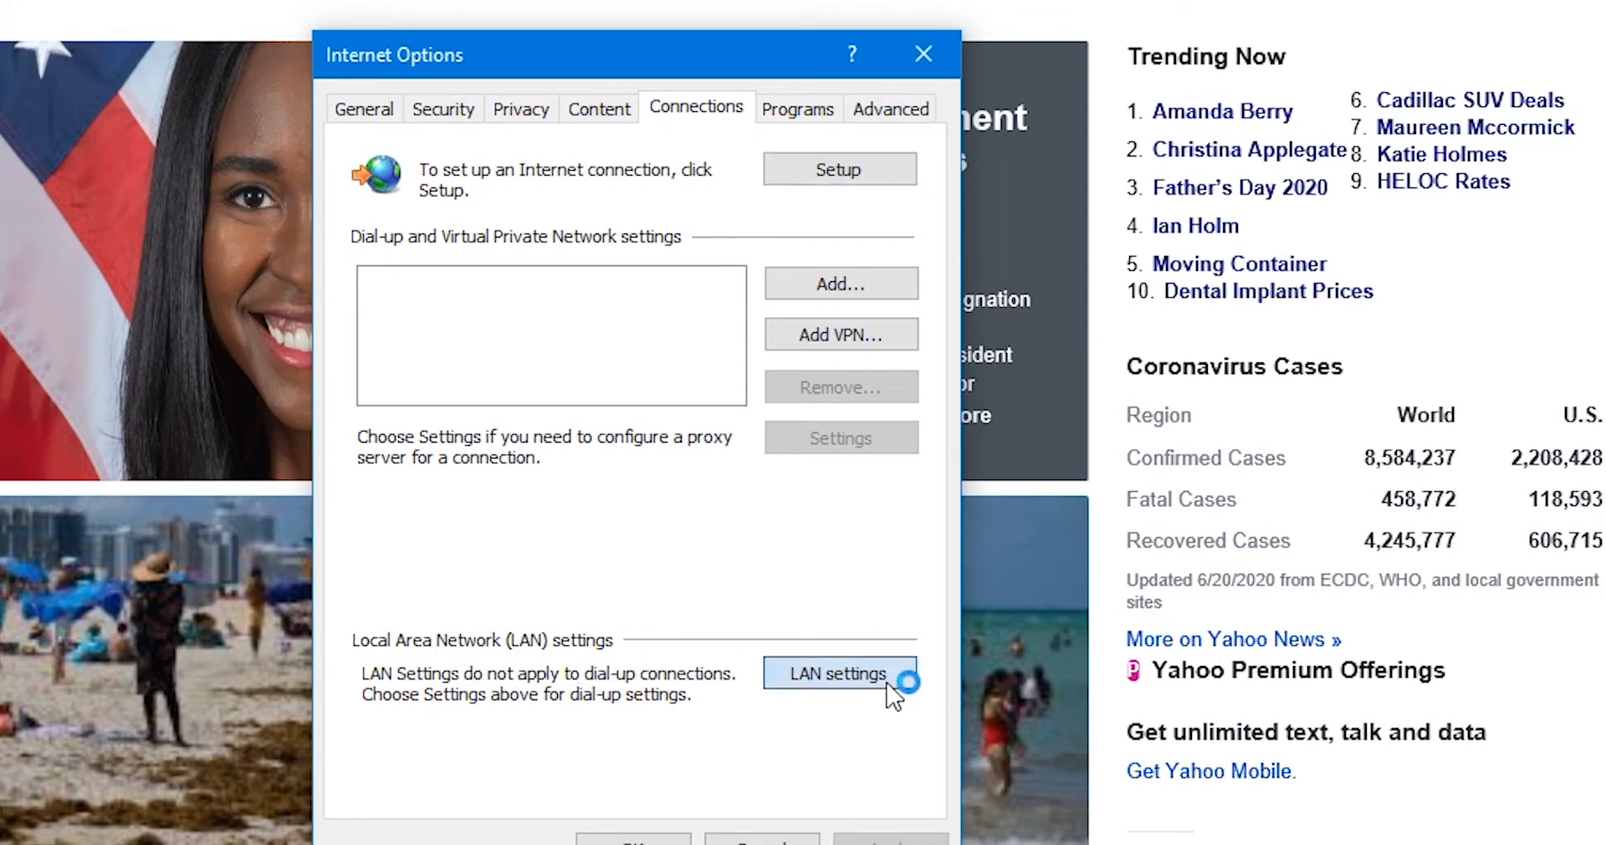
{"action": "left_click", "coordinate": [840, 696]}
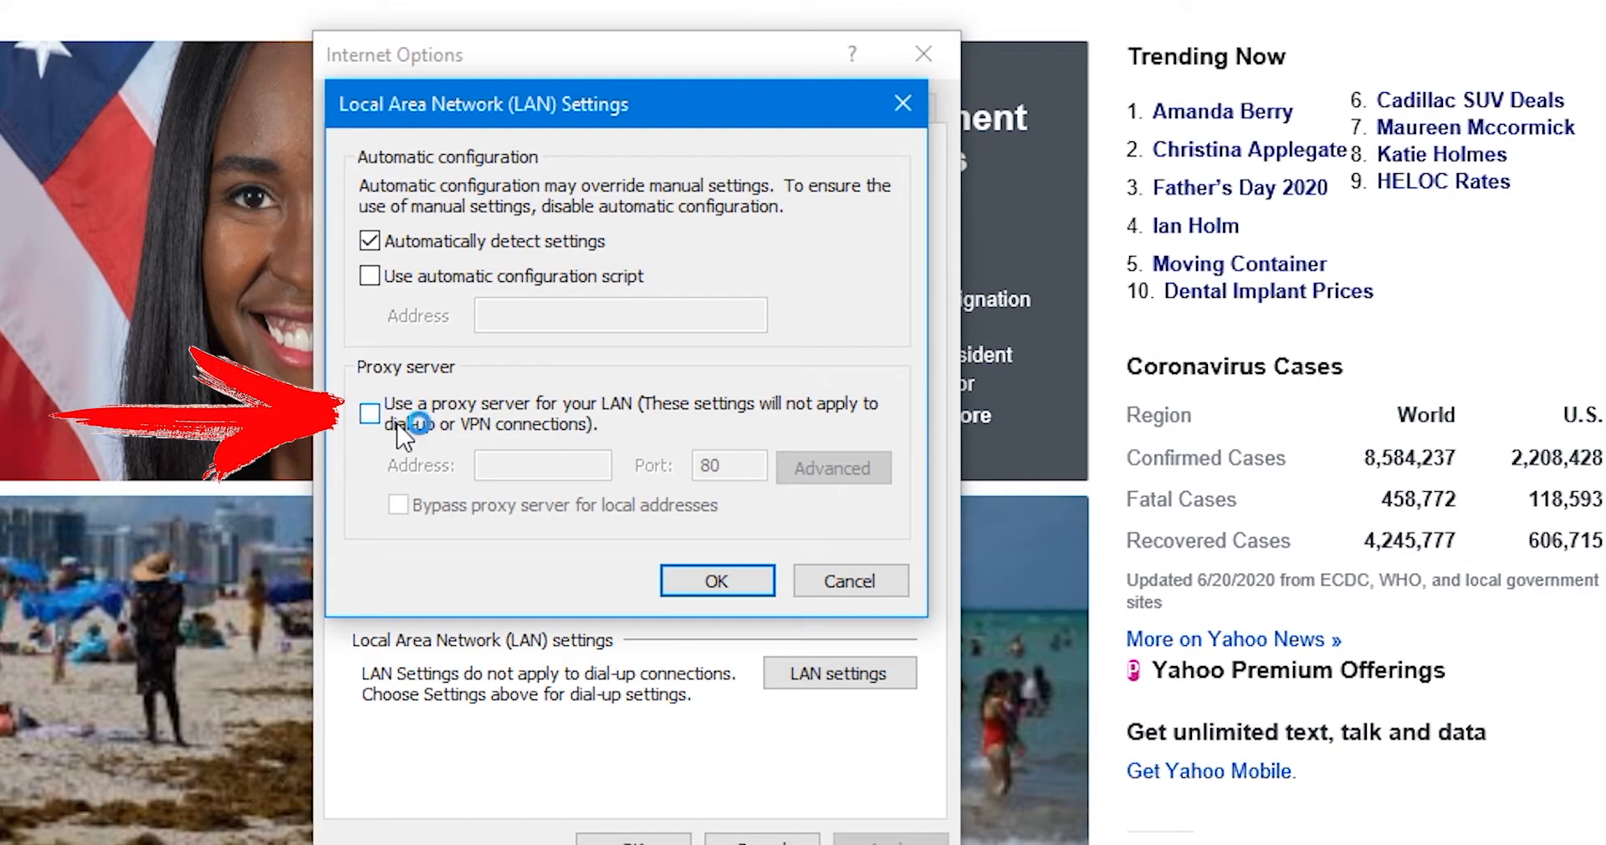
{"action": "left_click", "coordinate": [368, 412]}
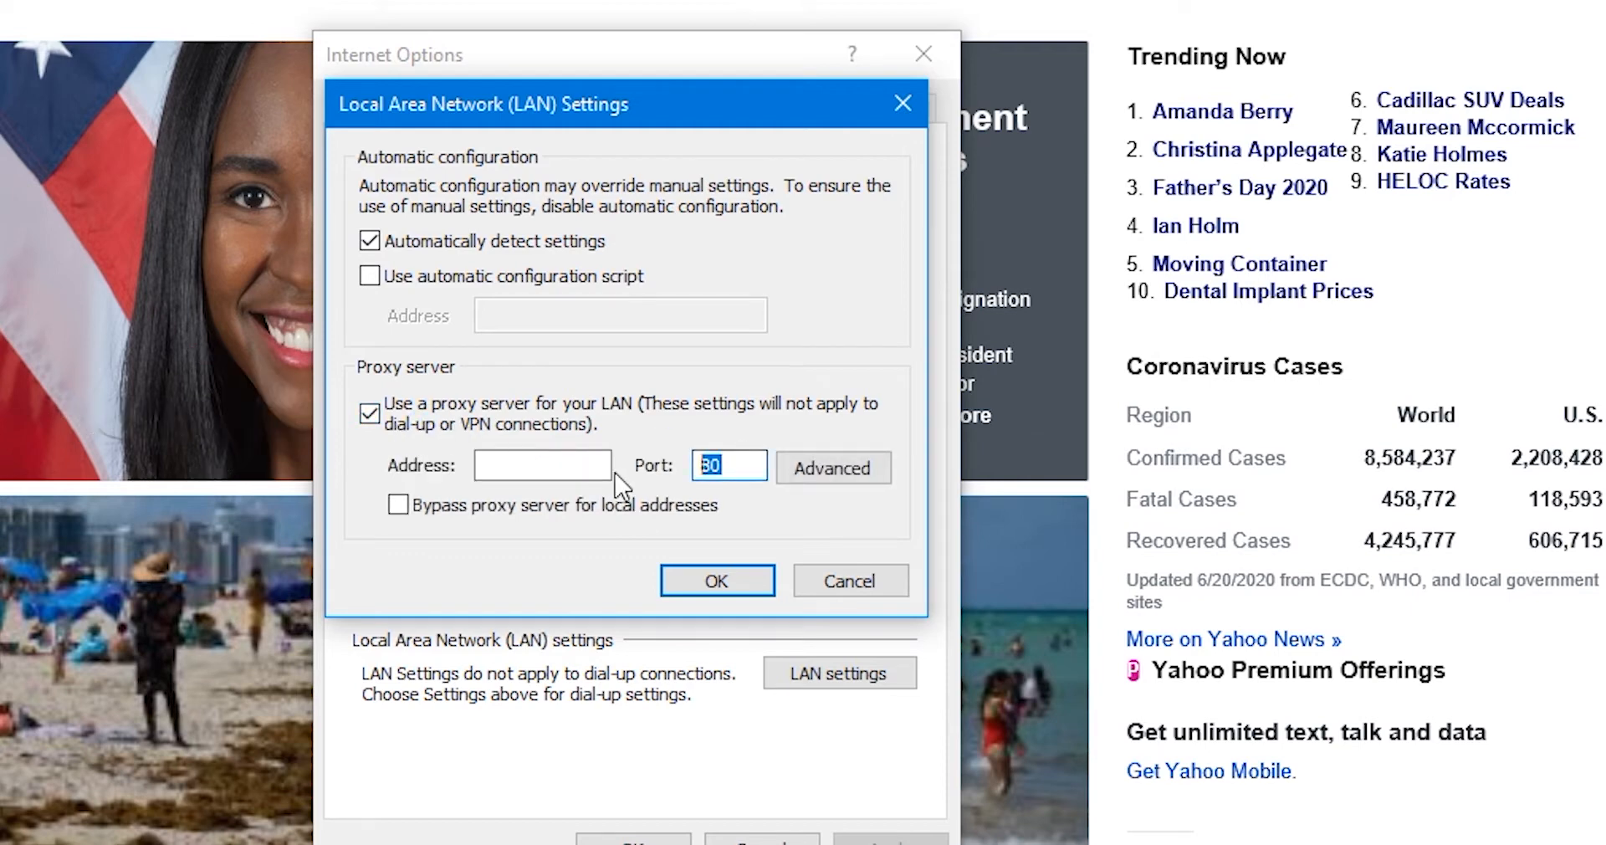
{"action": "type", "text": "123.456.9.9"}
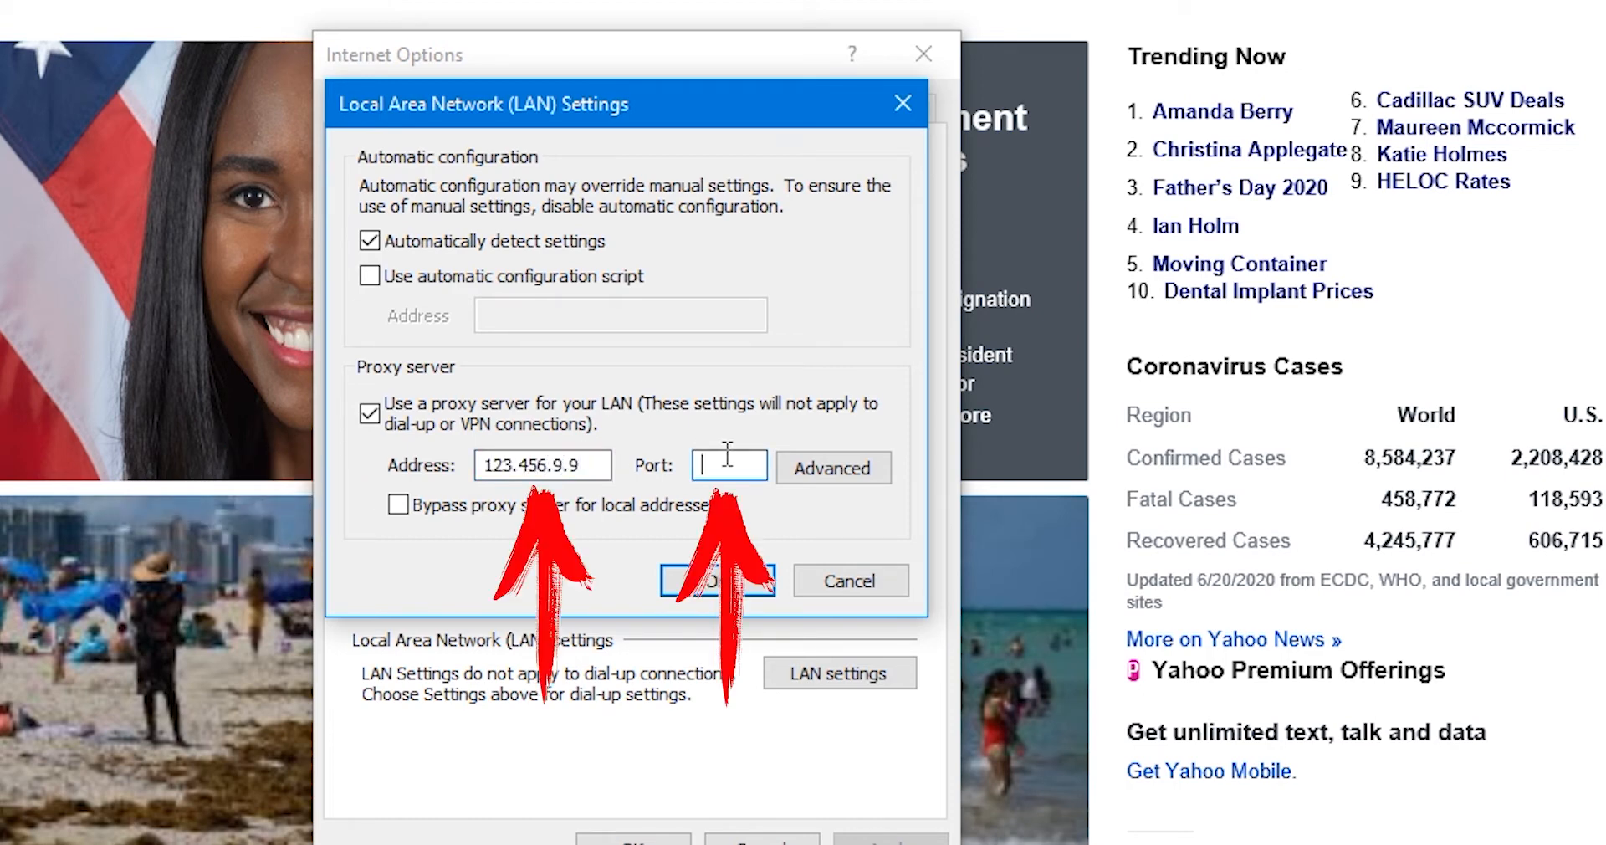
{"action": "type", "text": "0"}
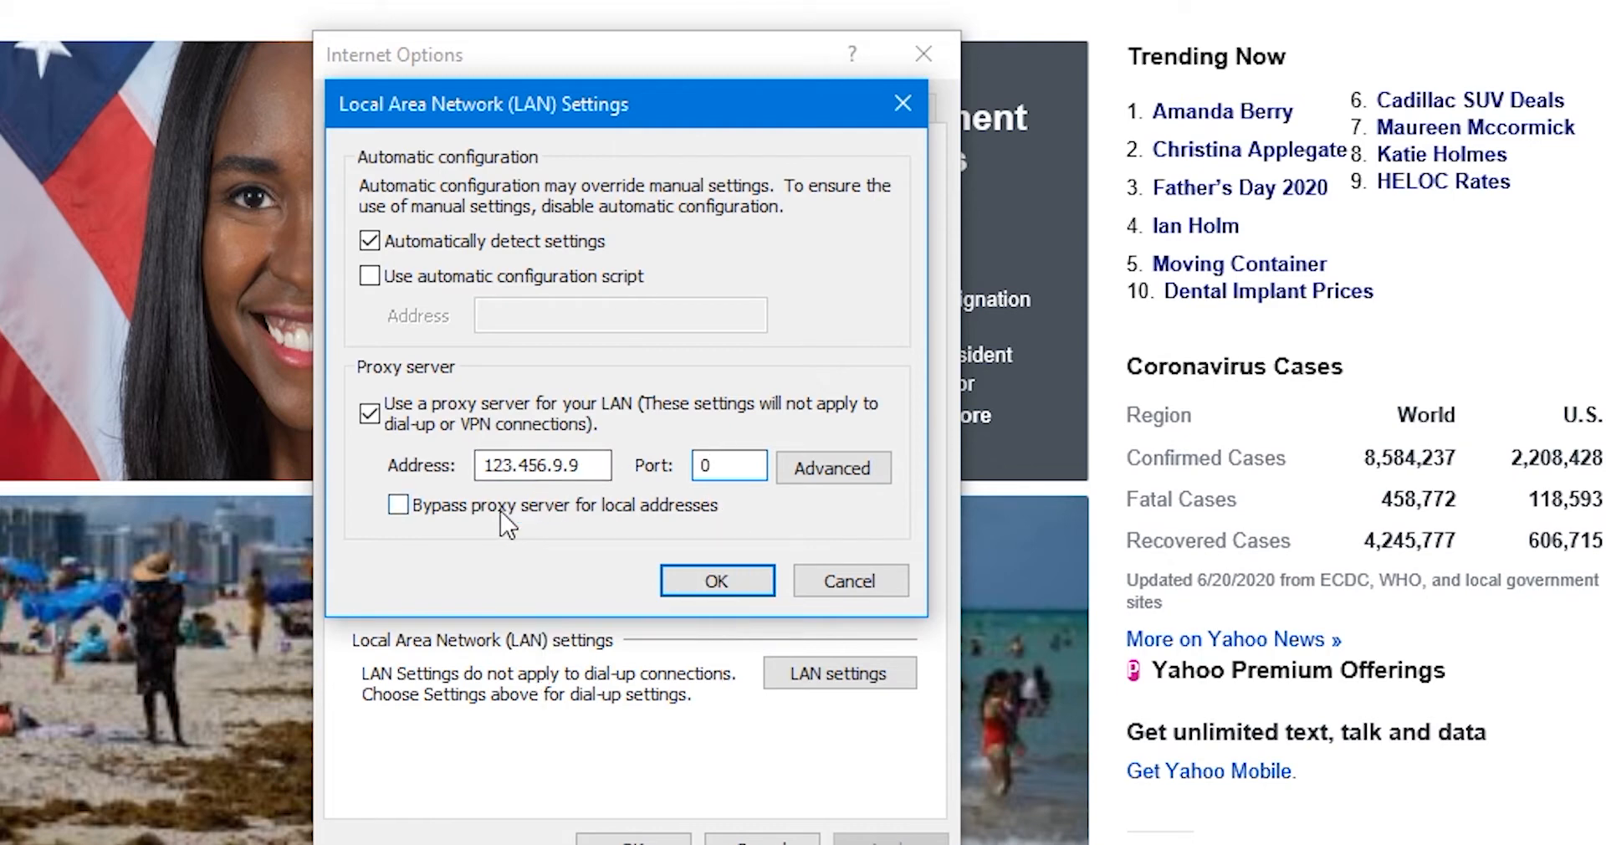
{"action": "left_click", "coordinate": [398, 505]}
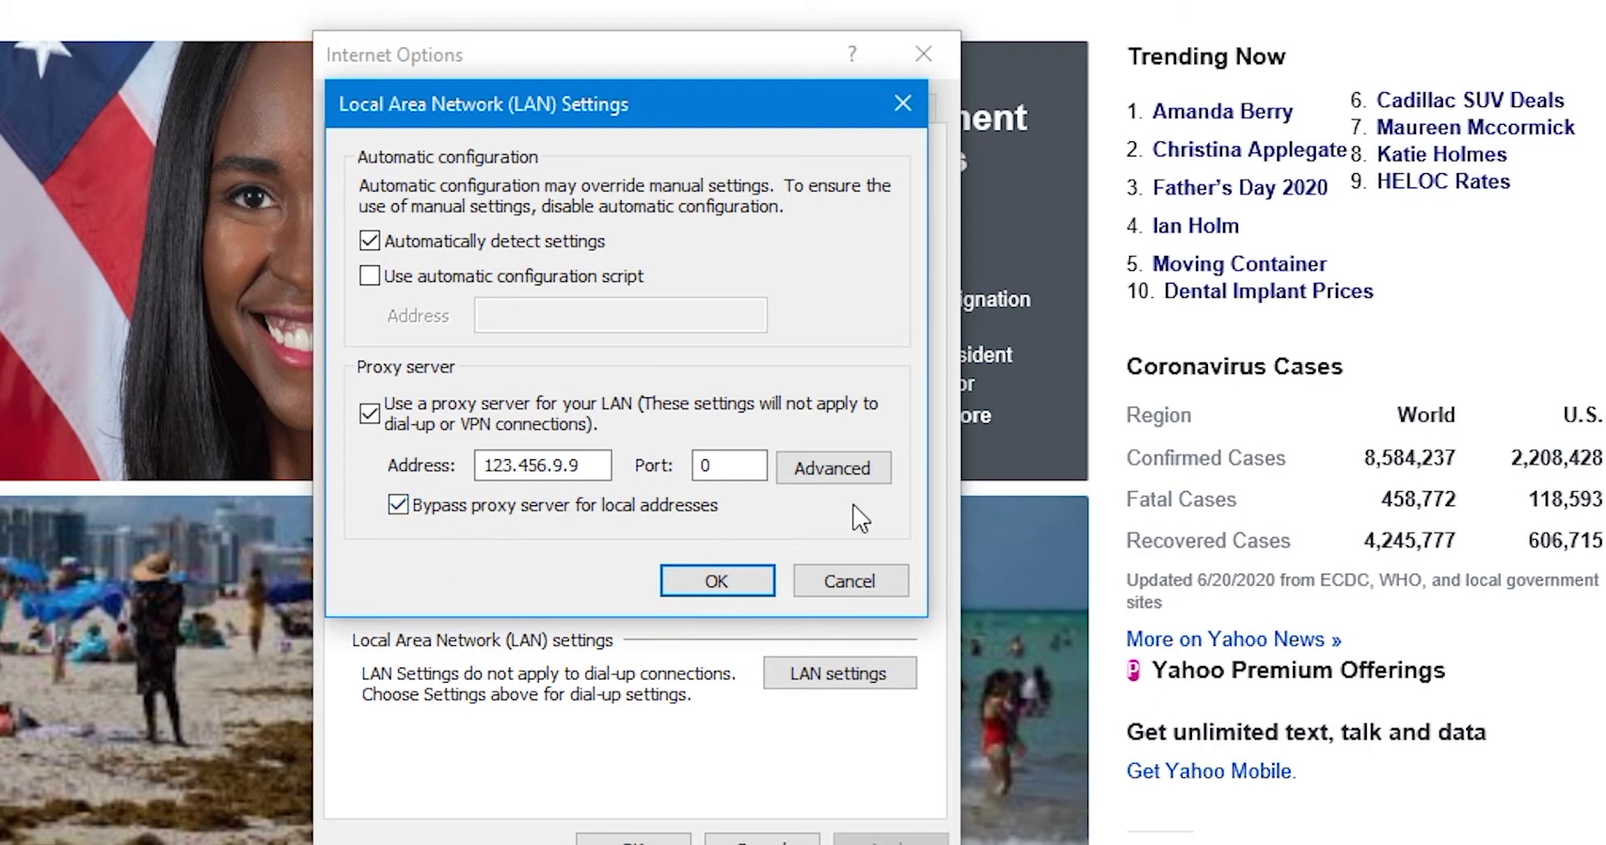
{"action": "left_click", "coordinate": [834, 467]}
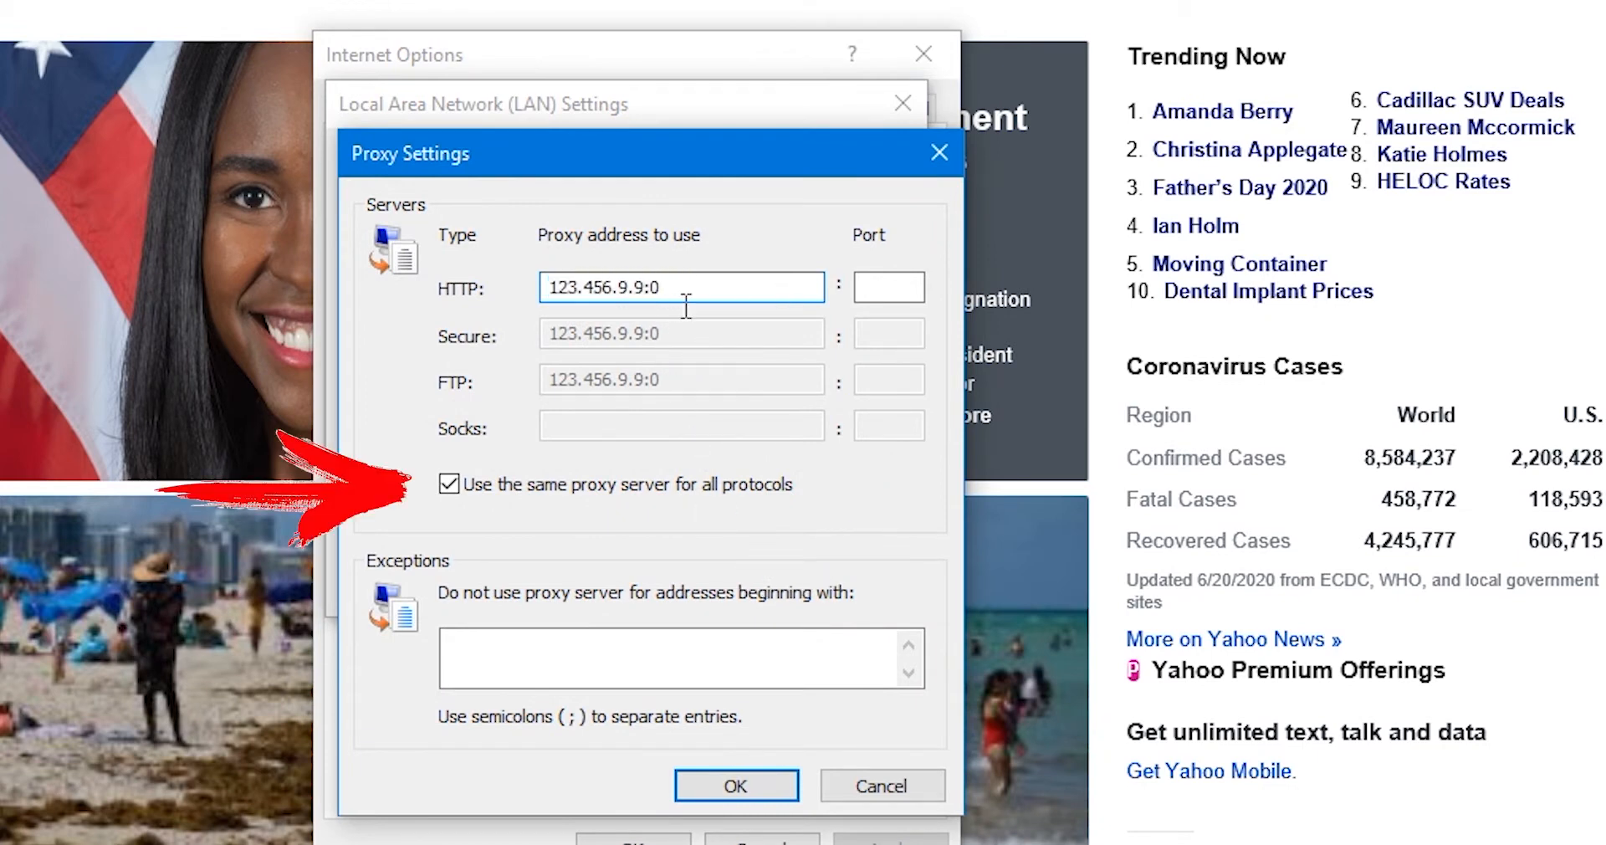
Keep the same proxy for all protocols and save, closing back to the Yahoo page.
{"action": "left_click", "coordinate": [448, 484]}
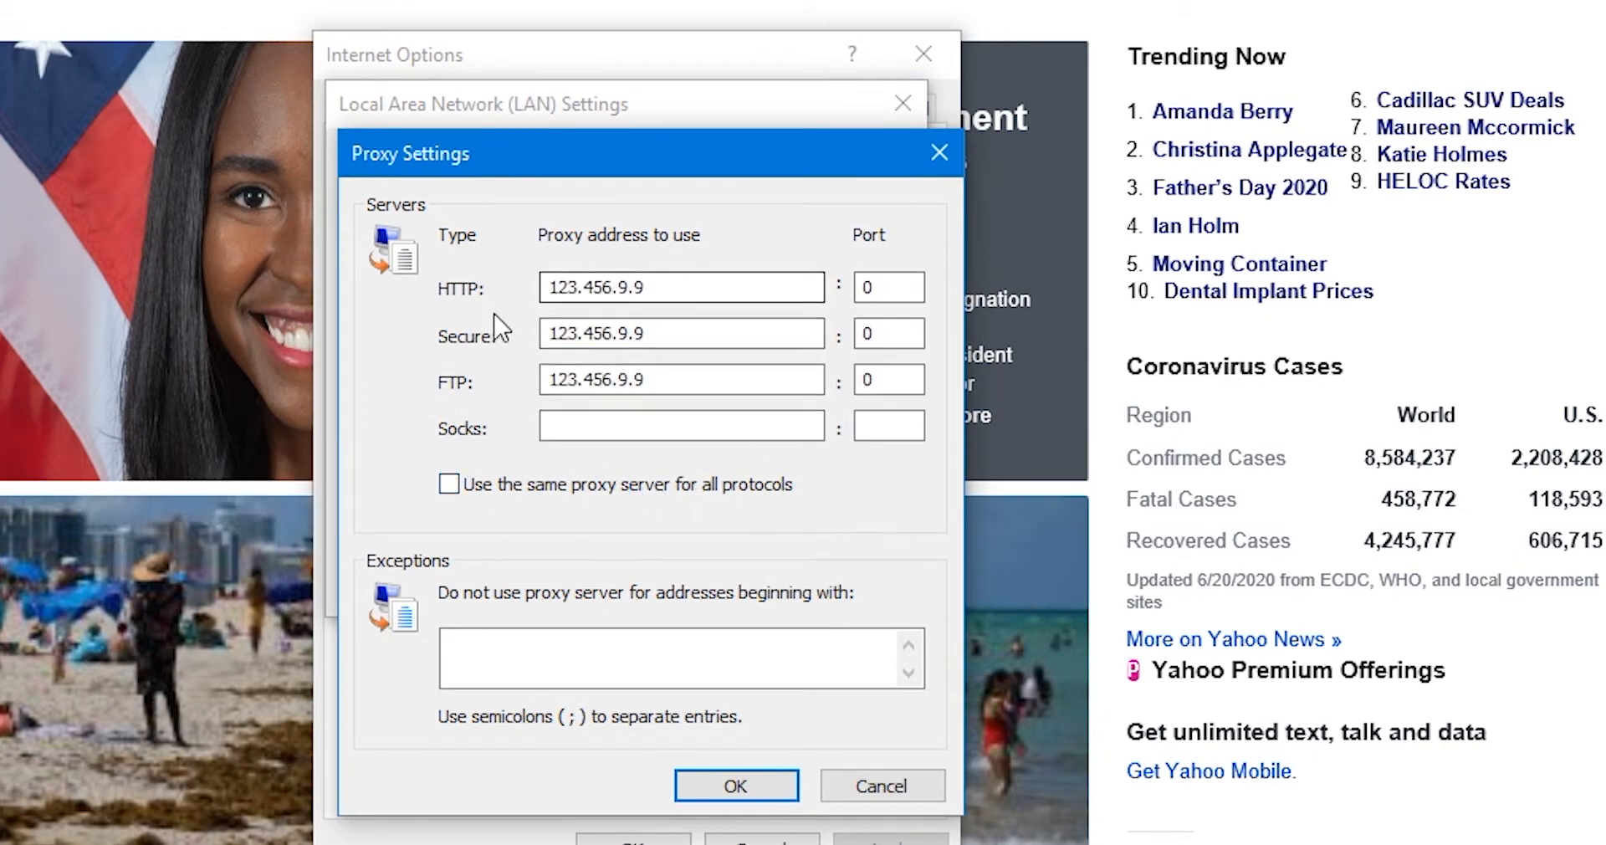
{"action": "left_click", "coordinate": [449, 483]}
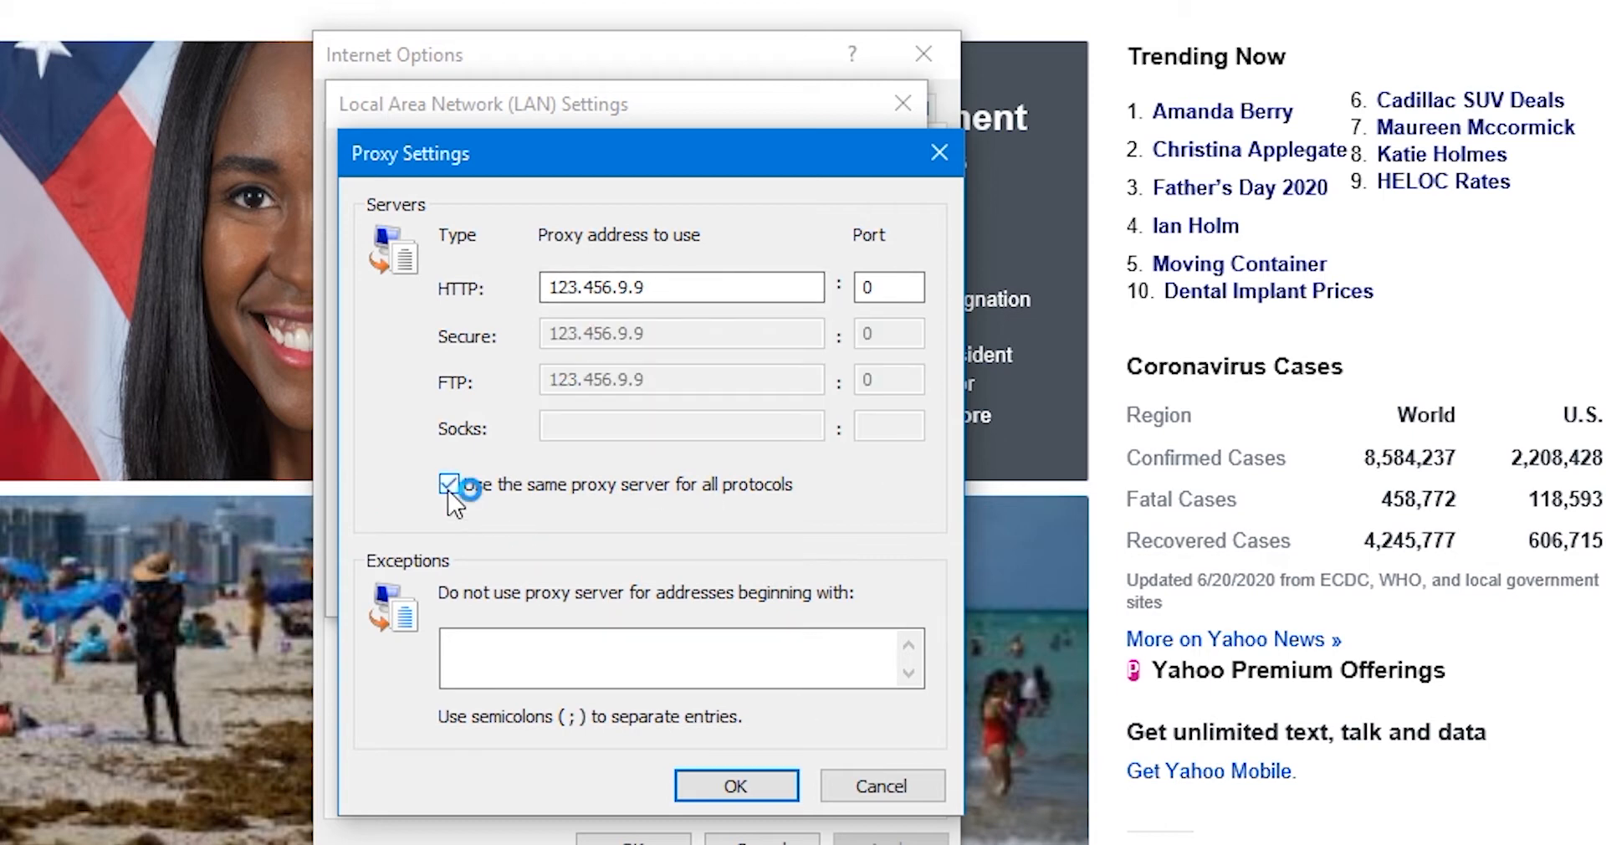
{"action": "left_click", "coordinate": [736, 784]}
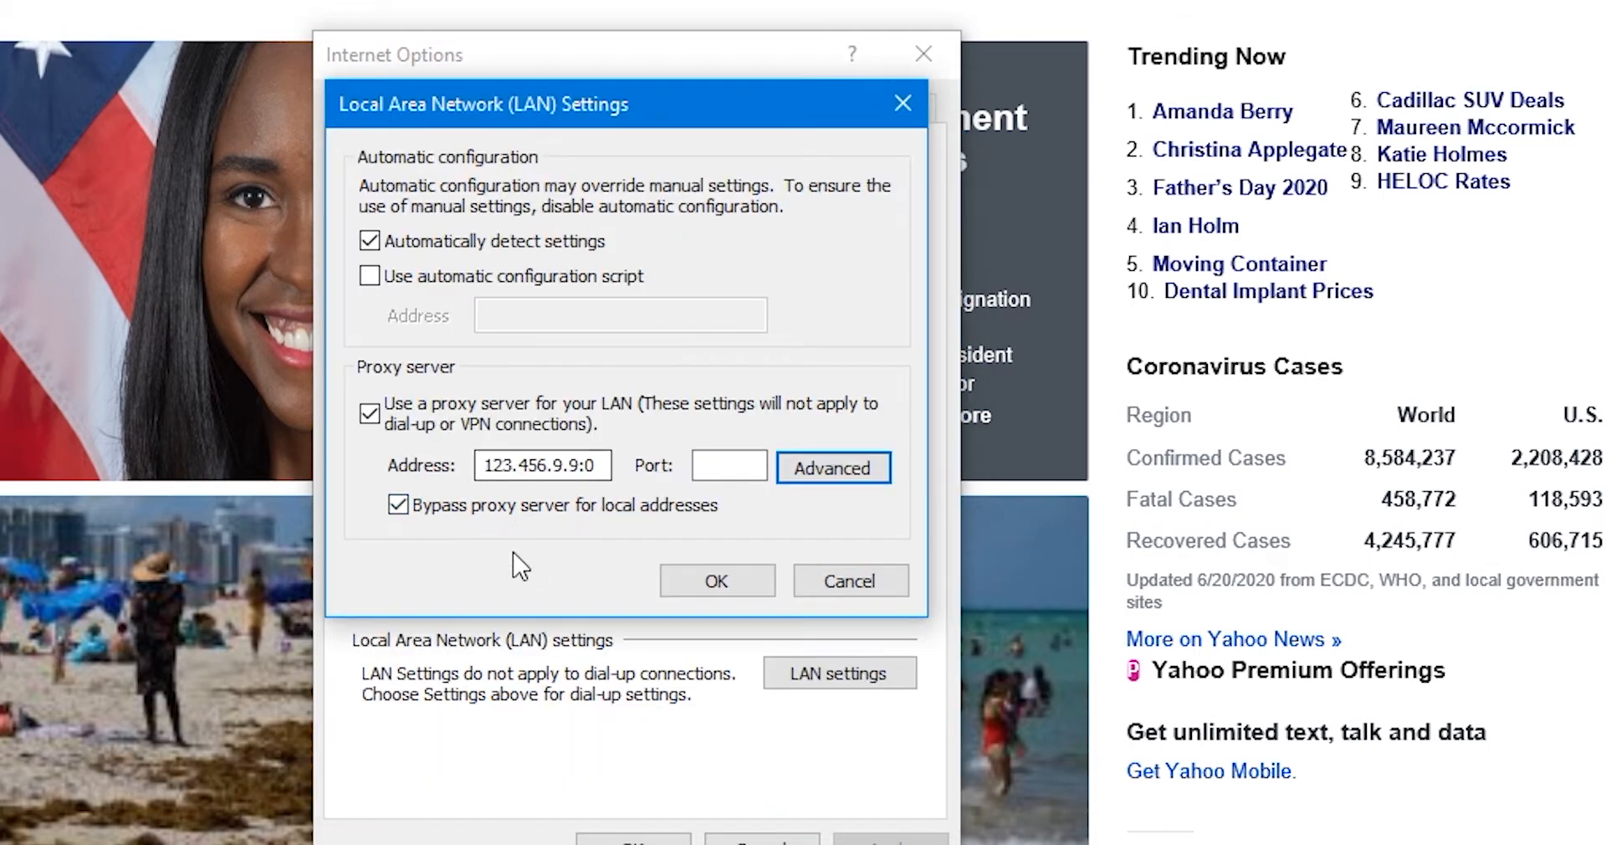
{"action": "mouse_move", "coordinate": [578, 725]}
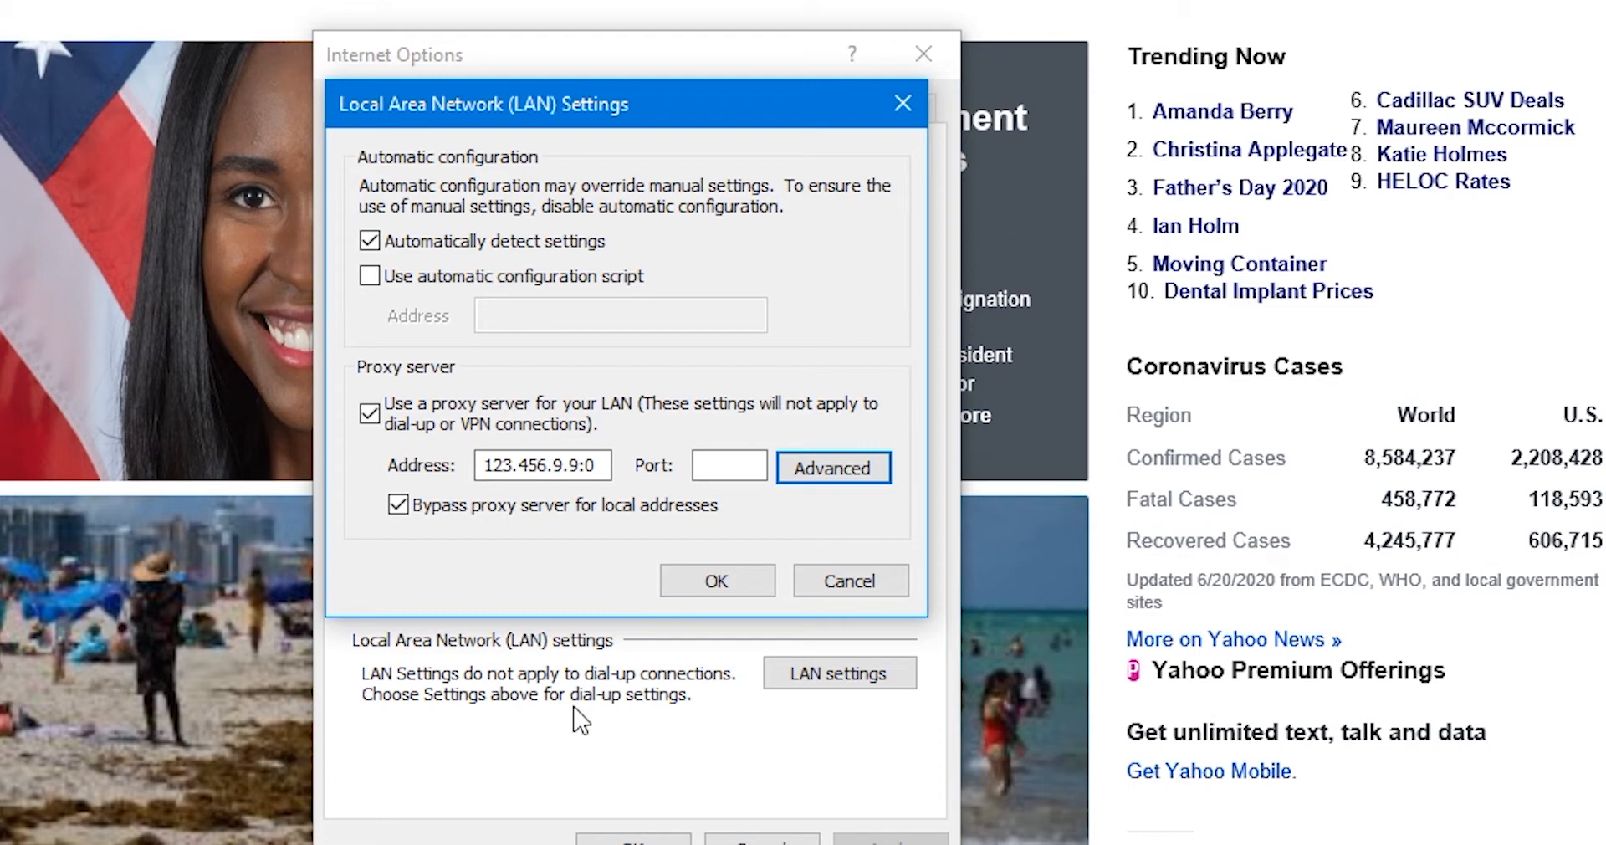
{"action": "left_click", "coordinate": [716, 580]}
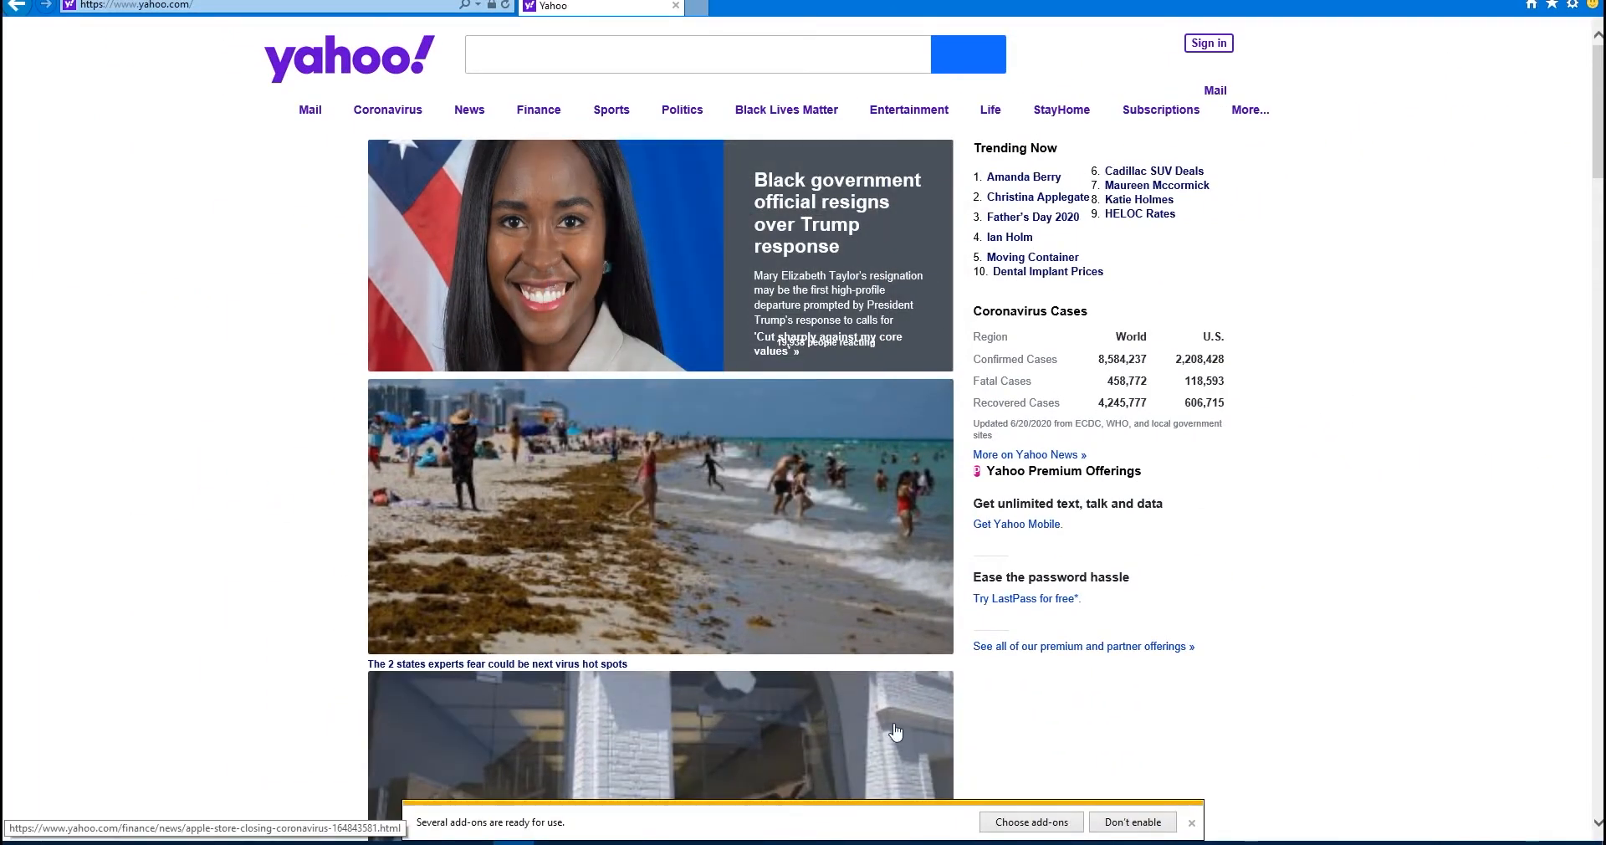
Load proxy-seller.com in Chrome's address bar.
{"action": "type", "text": "proxy-seller.com"}
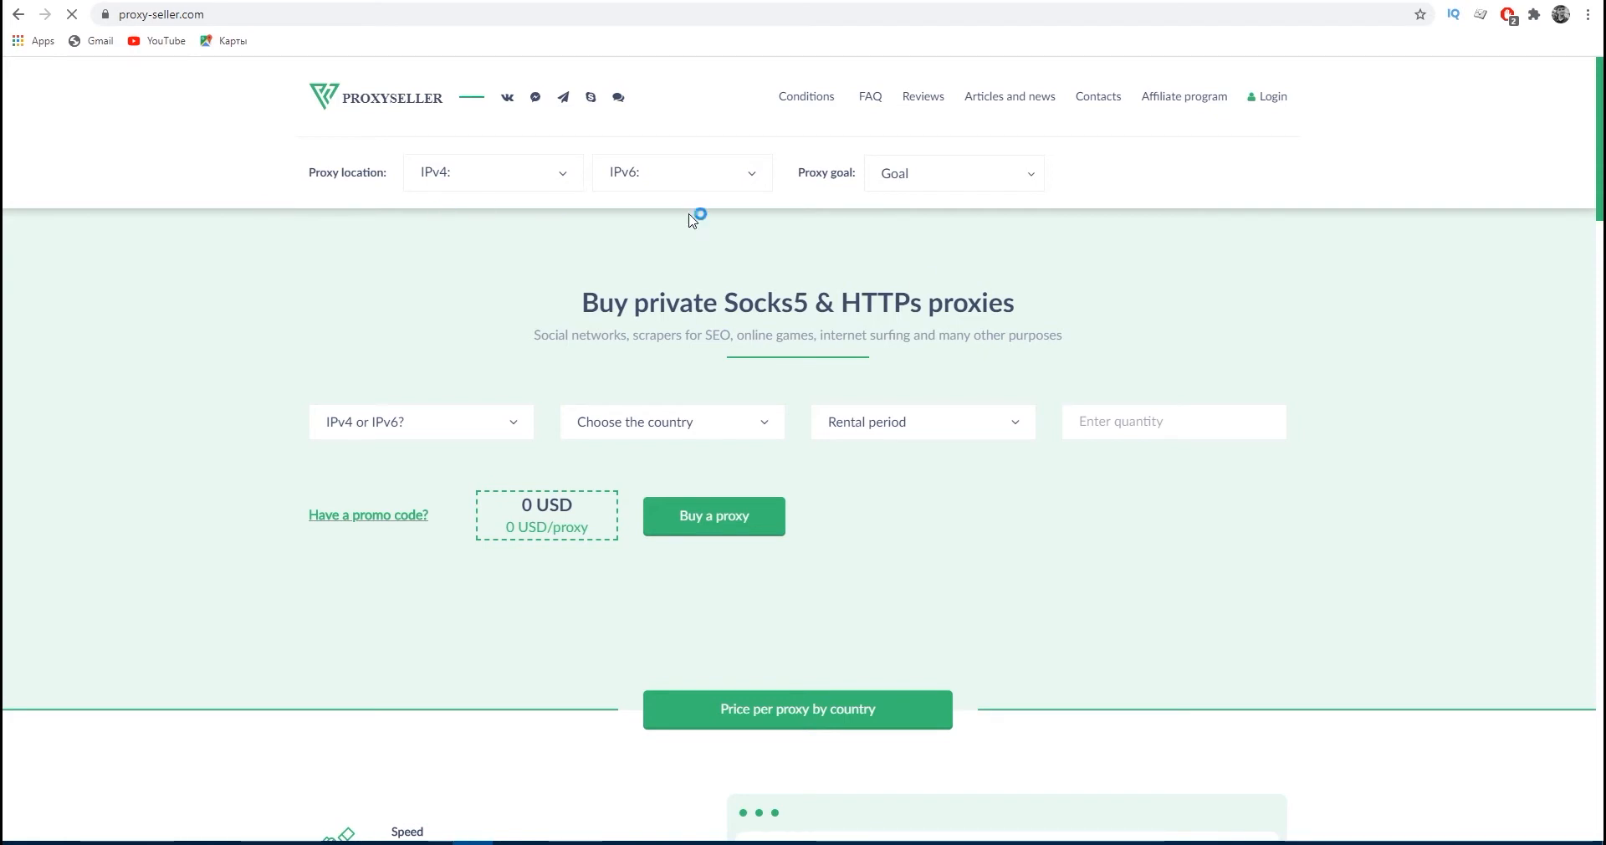
{"action": "mouse_move", "coordinate": [1506, 392]}
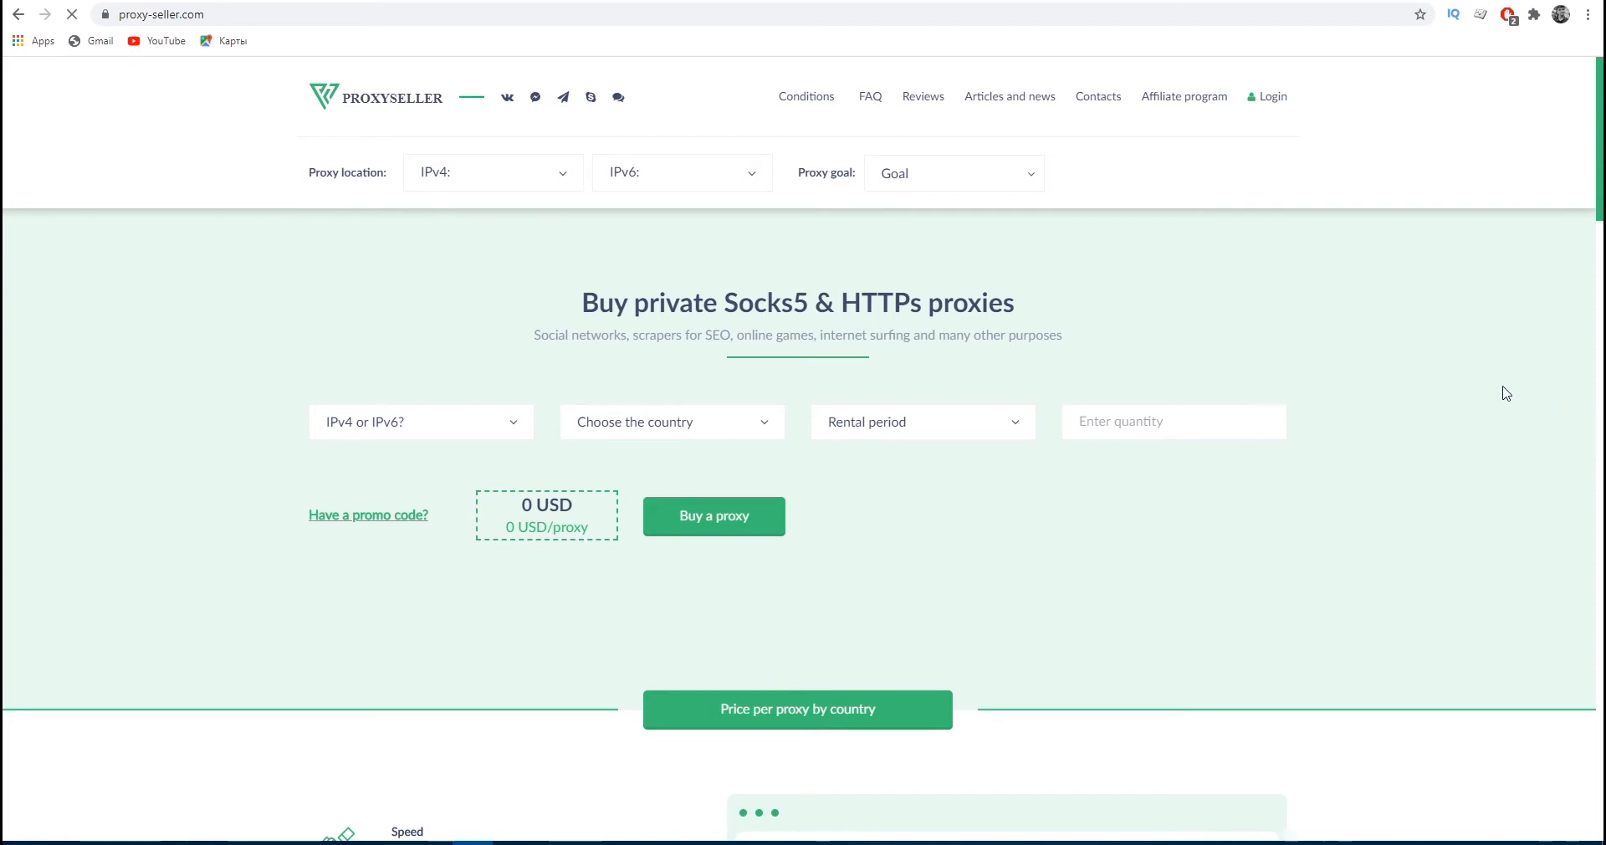
{"action": "mouse_move", "coordinate": [1466, 364]}
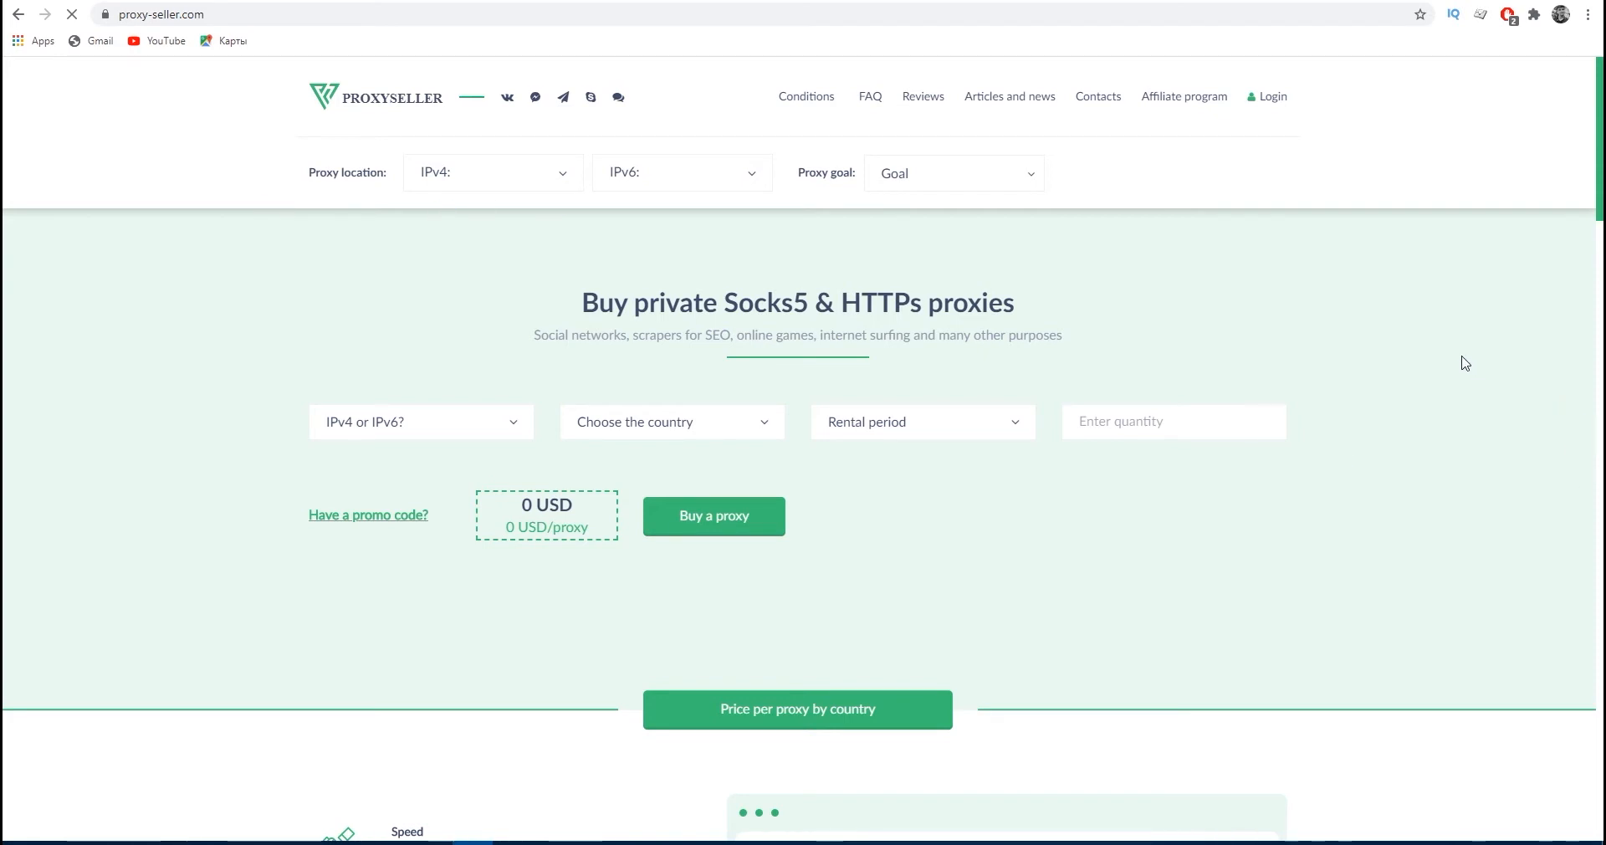
{"action": "mouse_move", "coordinate": [1352, 348]}
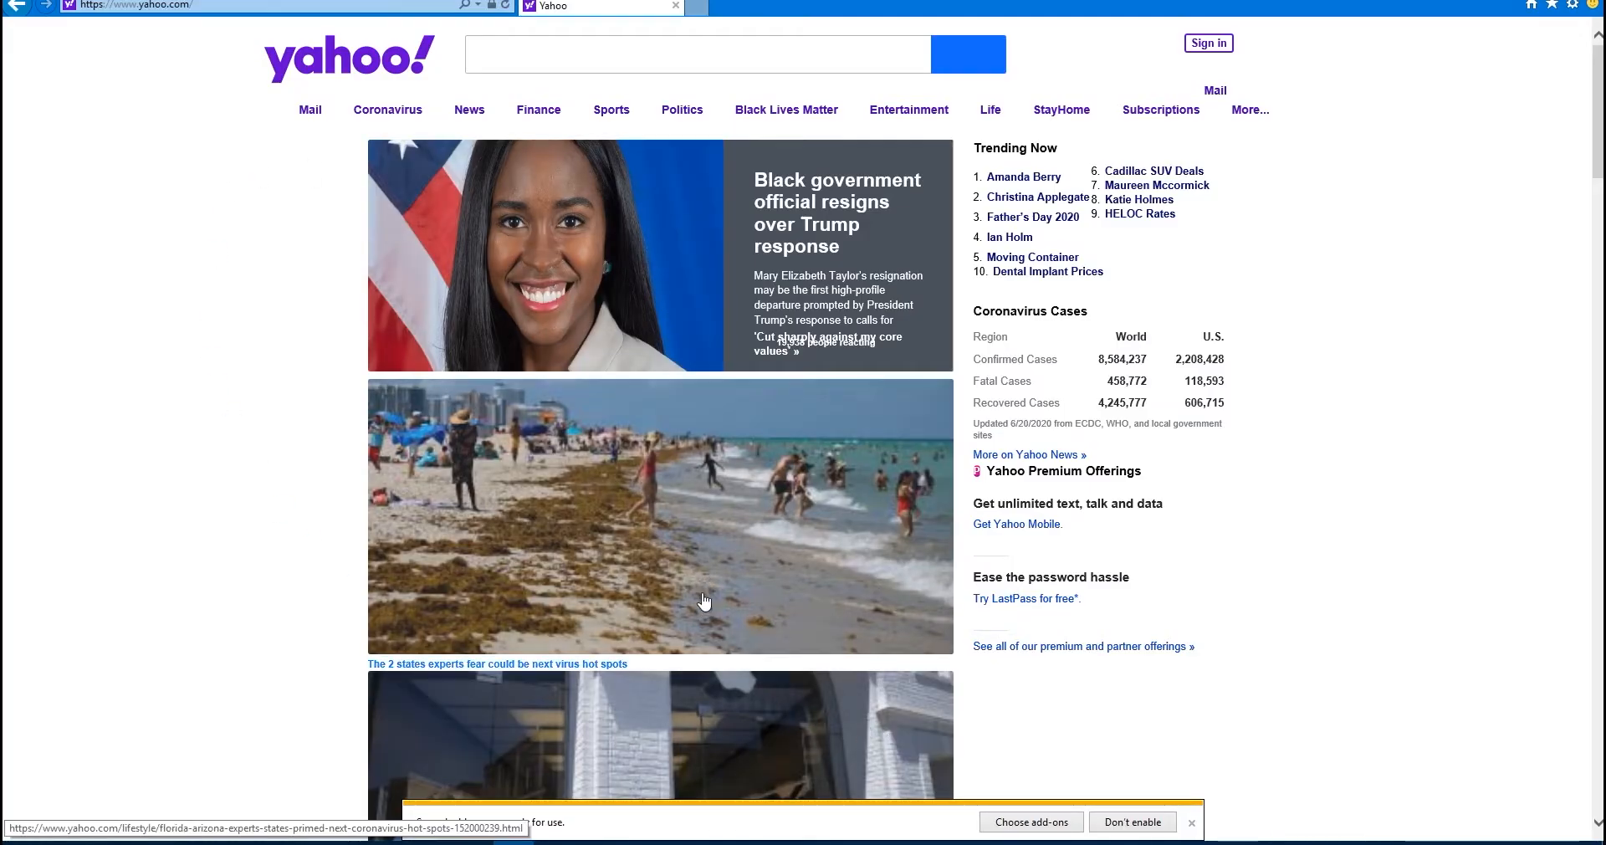
Untick 'Use a proxy server for your LAN' in LAN settings and confirm the change.
{"action": "left_click", "coordinate": [1573, 5]}
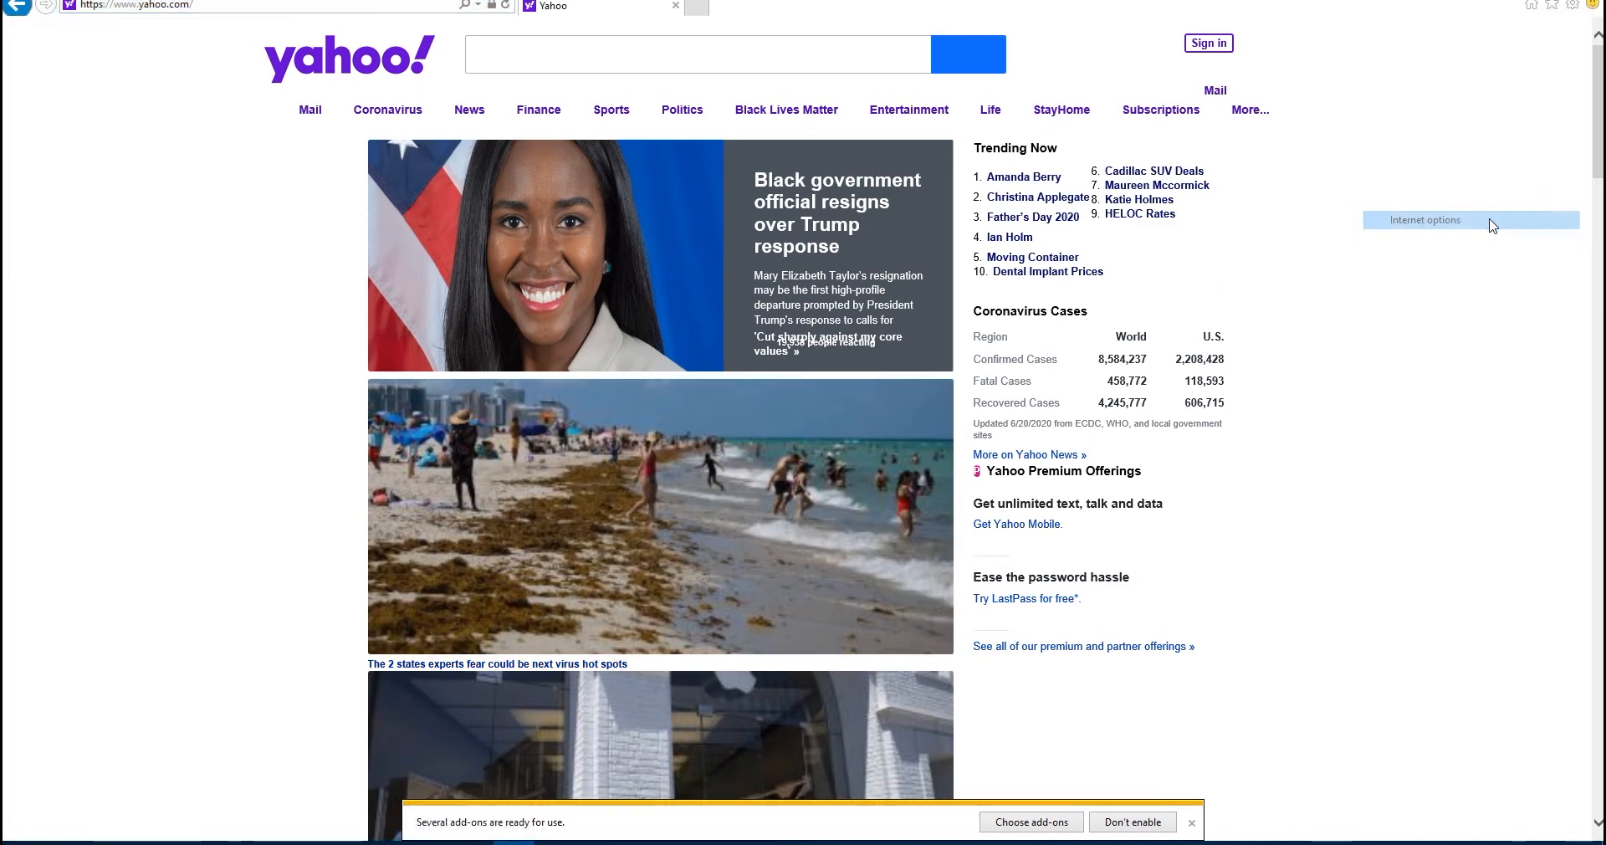
{"action": "left_click", "coordinate": [1426, 219]}
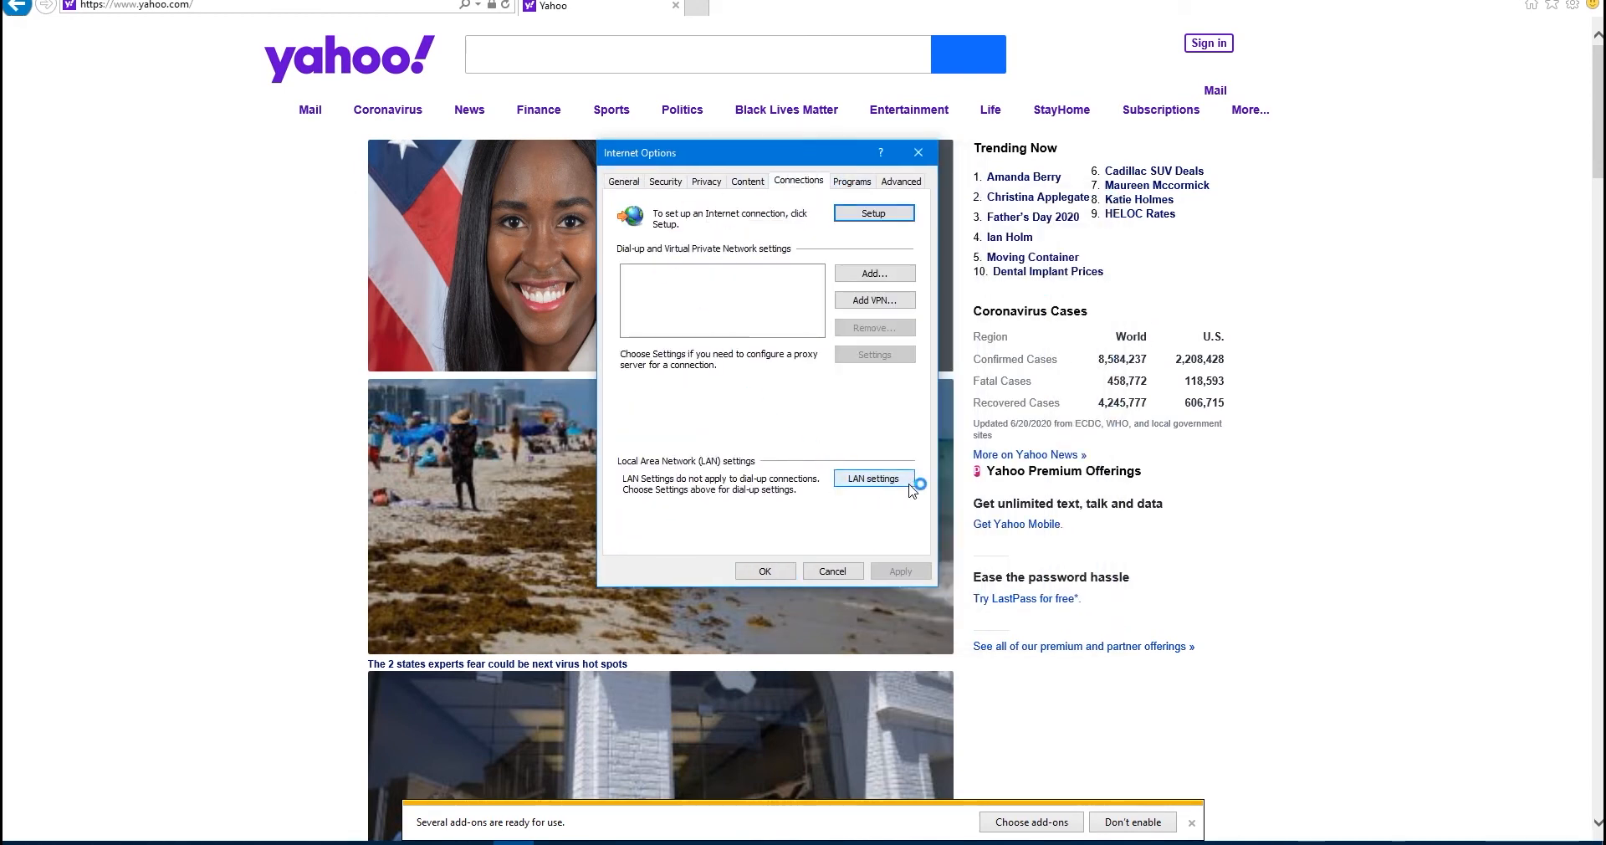
{"action": "left_click", "coordinate": [873, 477]}
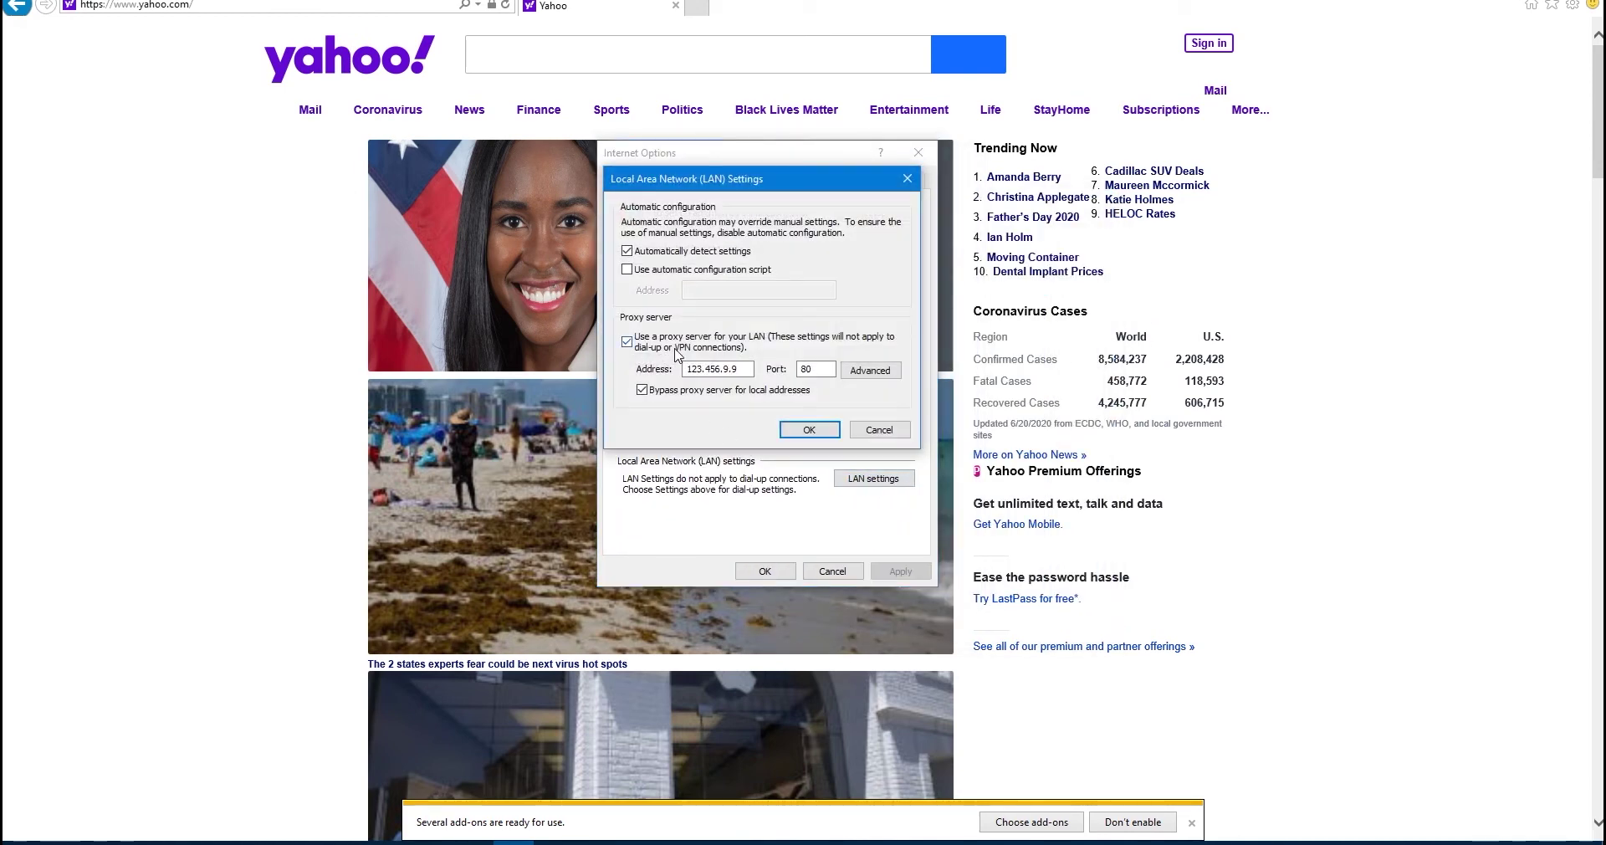
{"action": "left_click", "coordinate": [626, 342]}
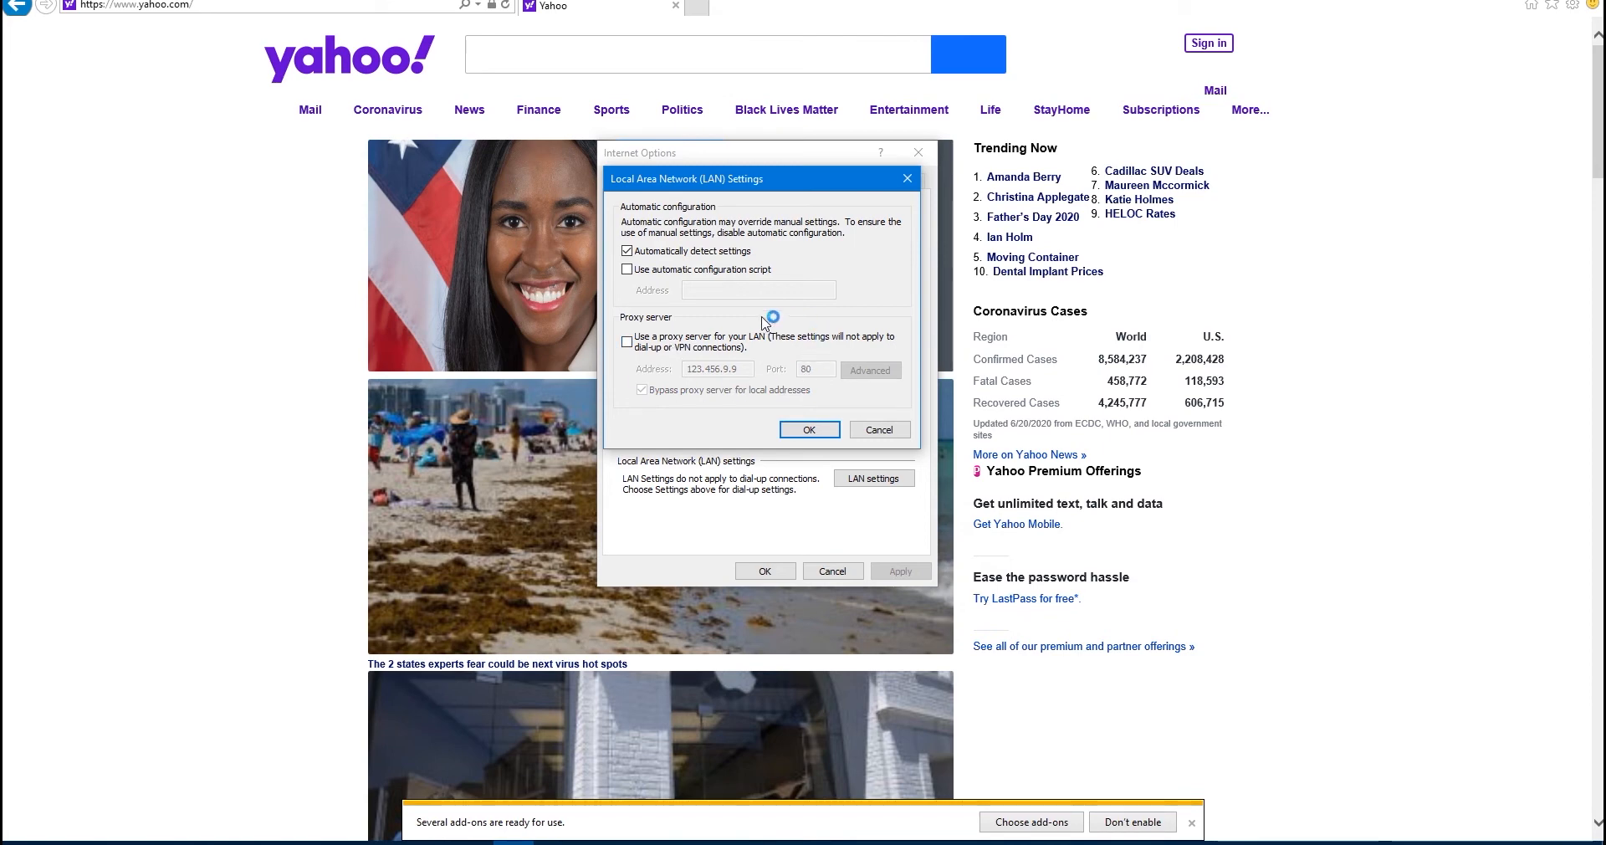
{"action": "left_click", "coordinate": [810, 428]}
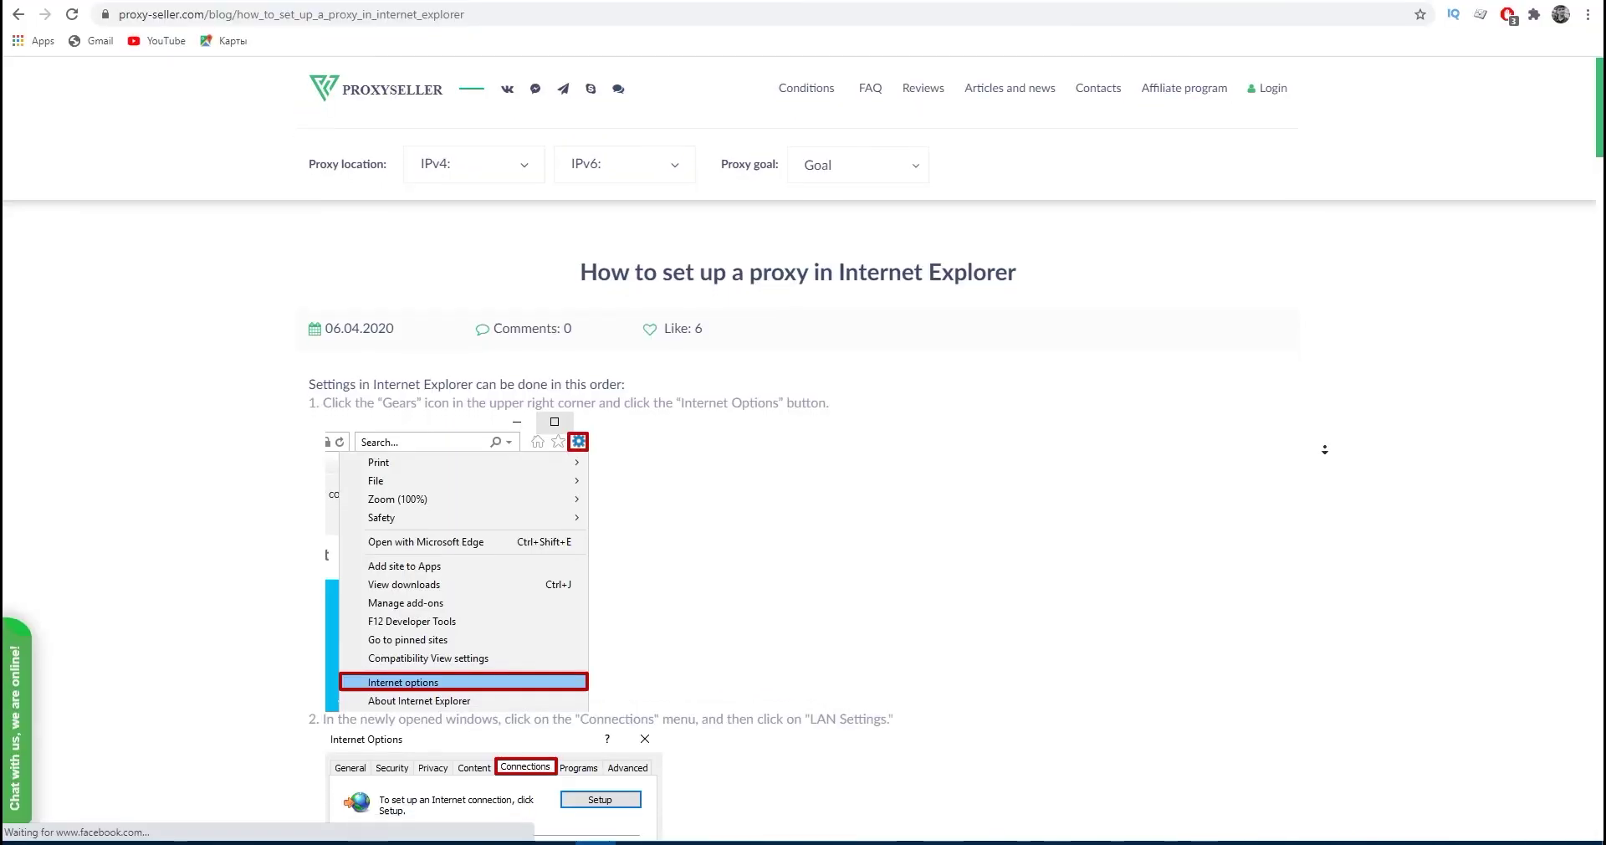
Scroll through the article's setup, disabling-proxy and IP sections down to the IPv4 properties step.
{"action": "scroll", "scroll_direction": "down", "scroll_amount": 3}
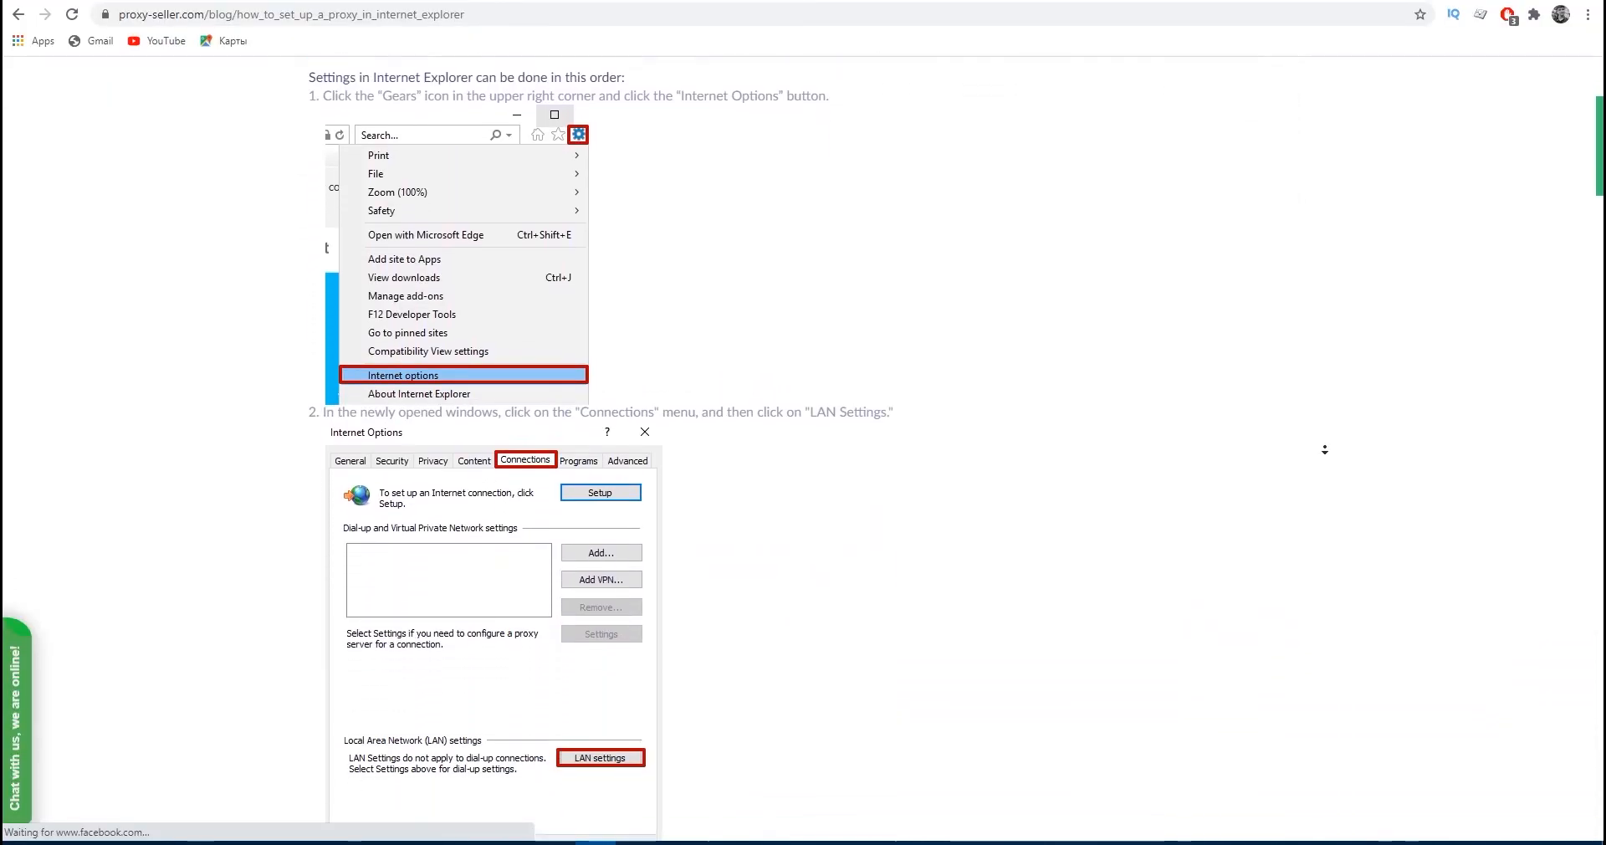
{"action": "scroll", "scroll_direction": "down", "scroll_amount": 3}
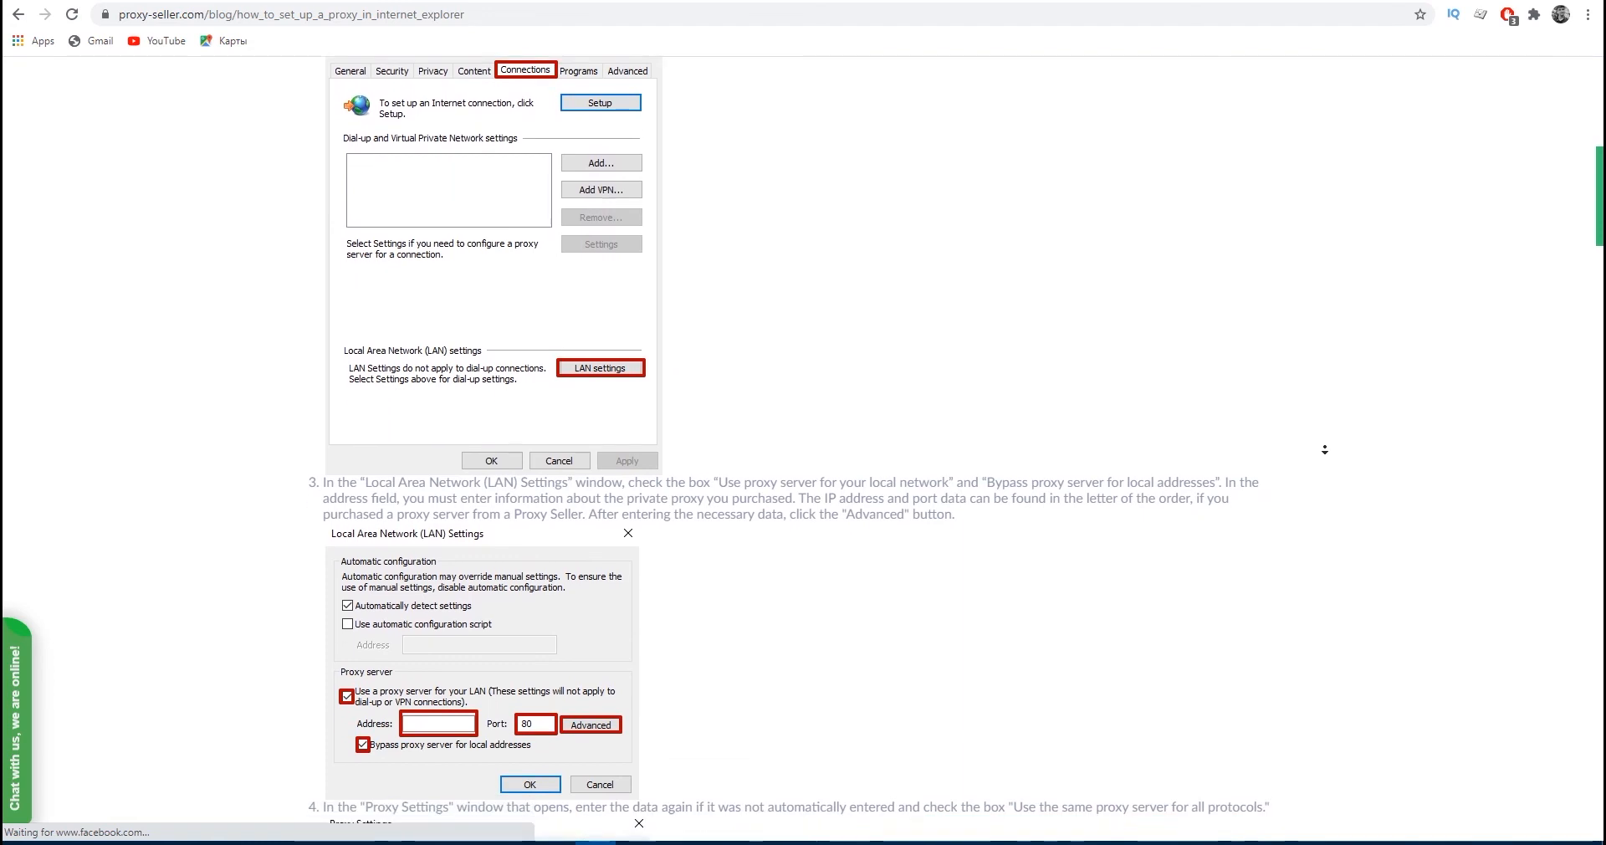
{"action": "scroll", "scroll_direction": "down", "scroll_amount": 3}
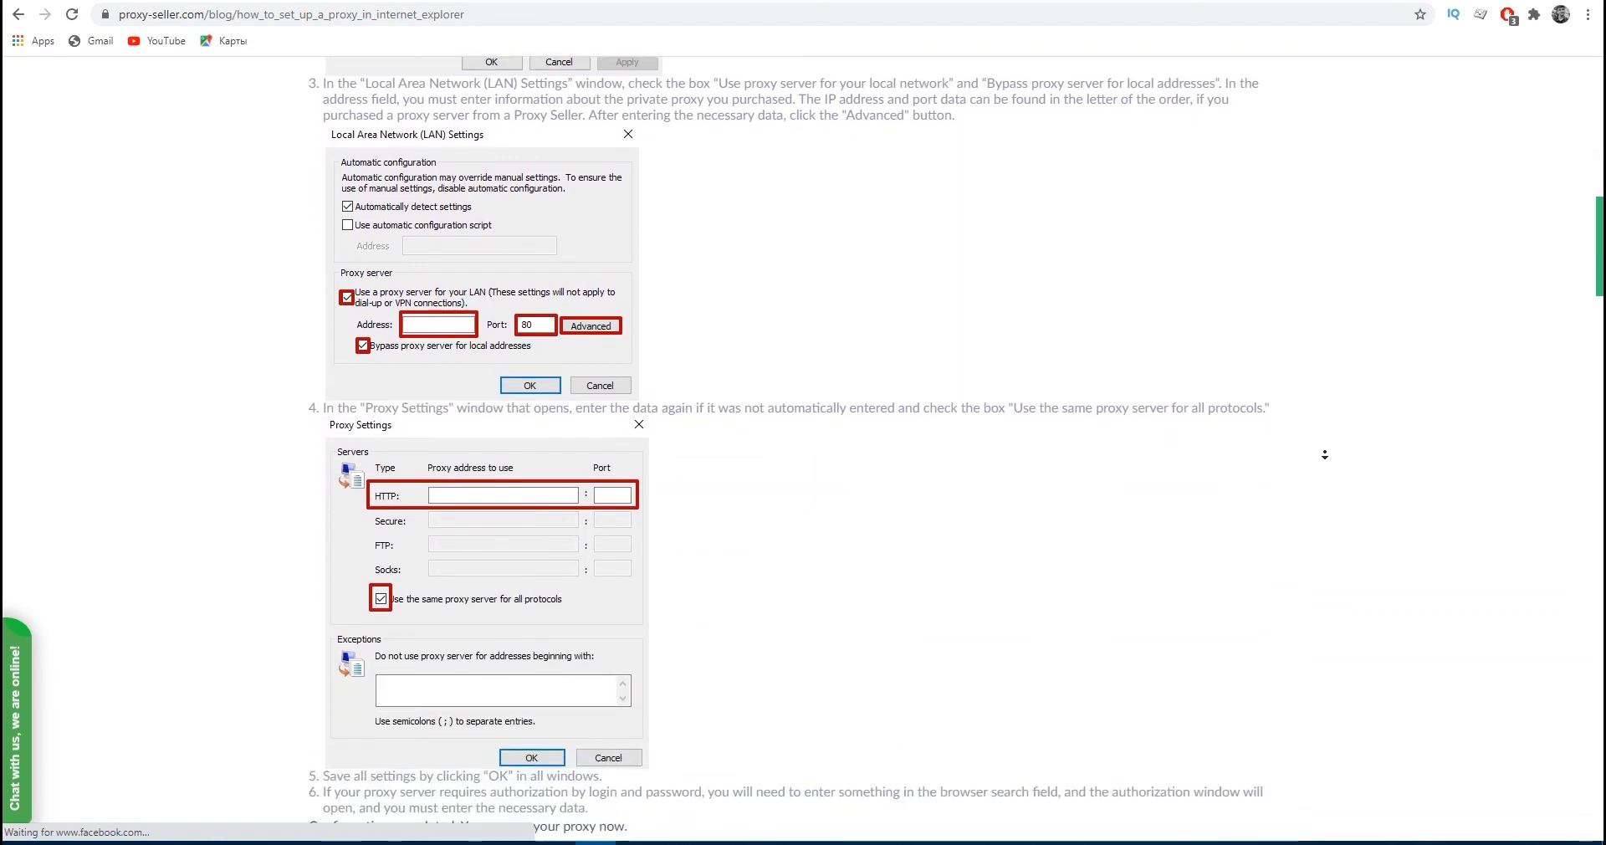
{"action": "scroll", "scroll_direction": "down", "scroll_amount": 3}
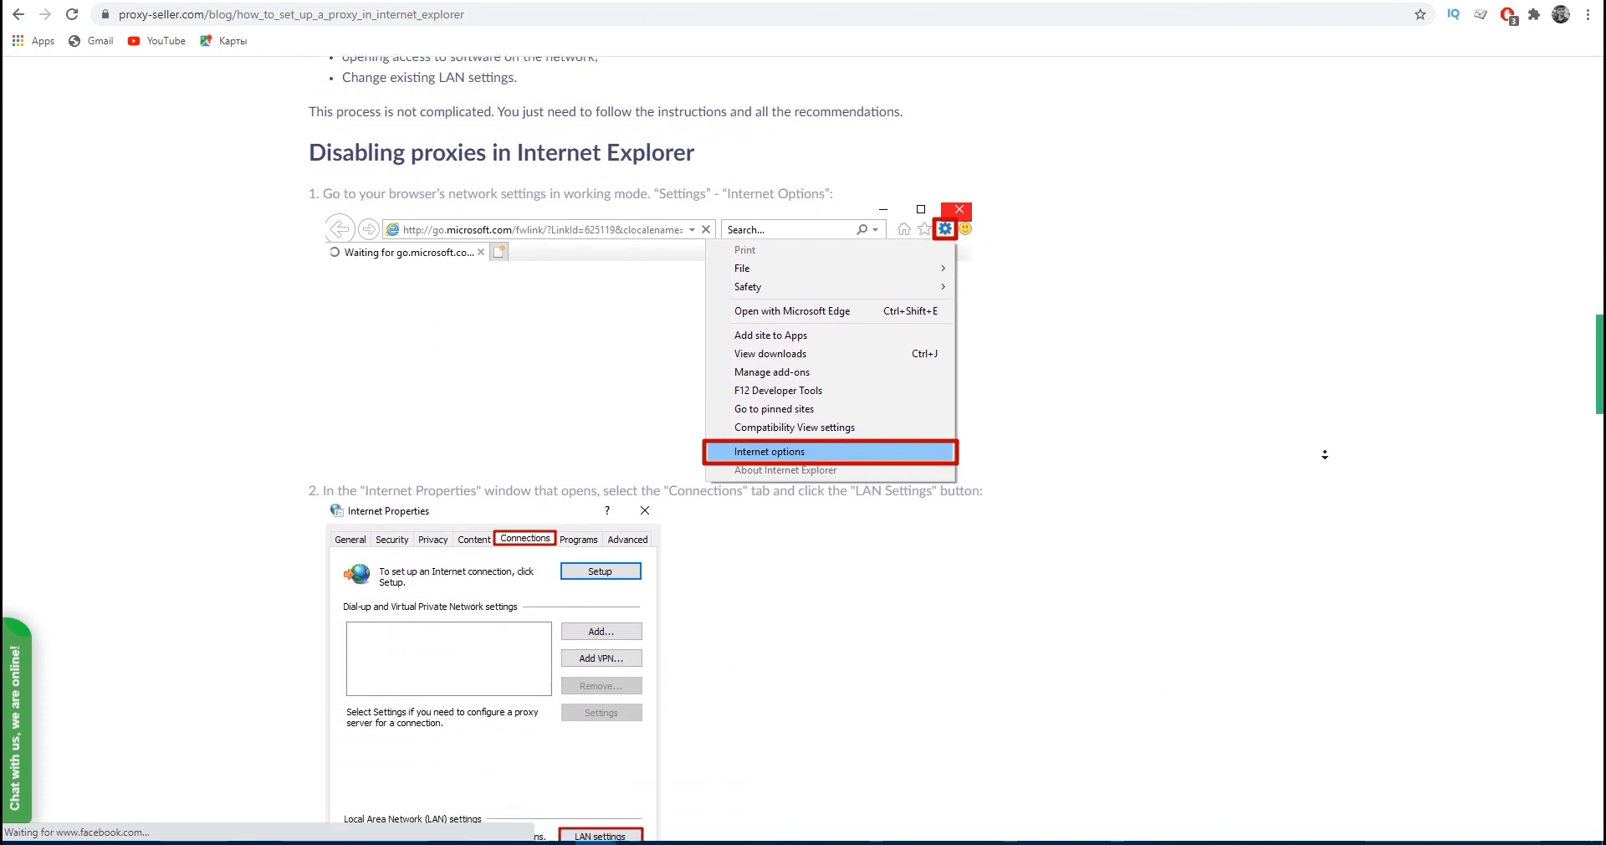
{"action": "scroll", "scroll_direction": "down", "scroll_amount": 3}
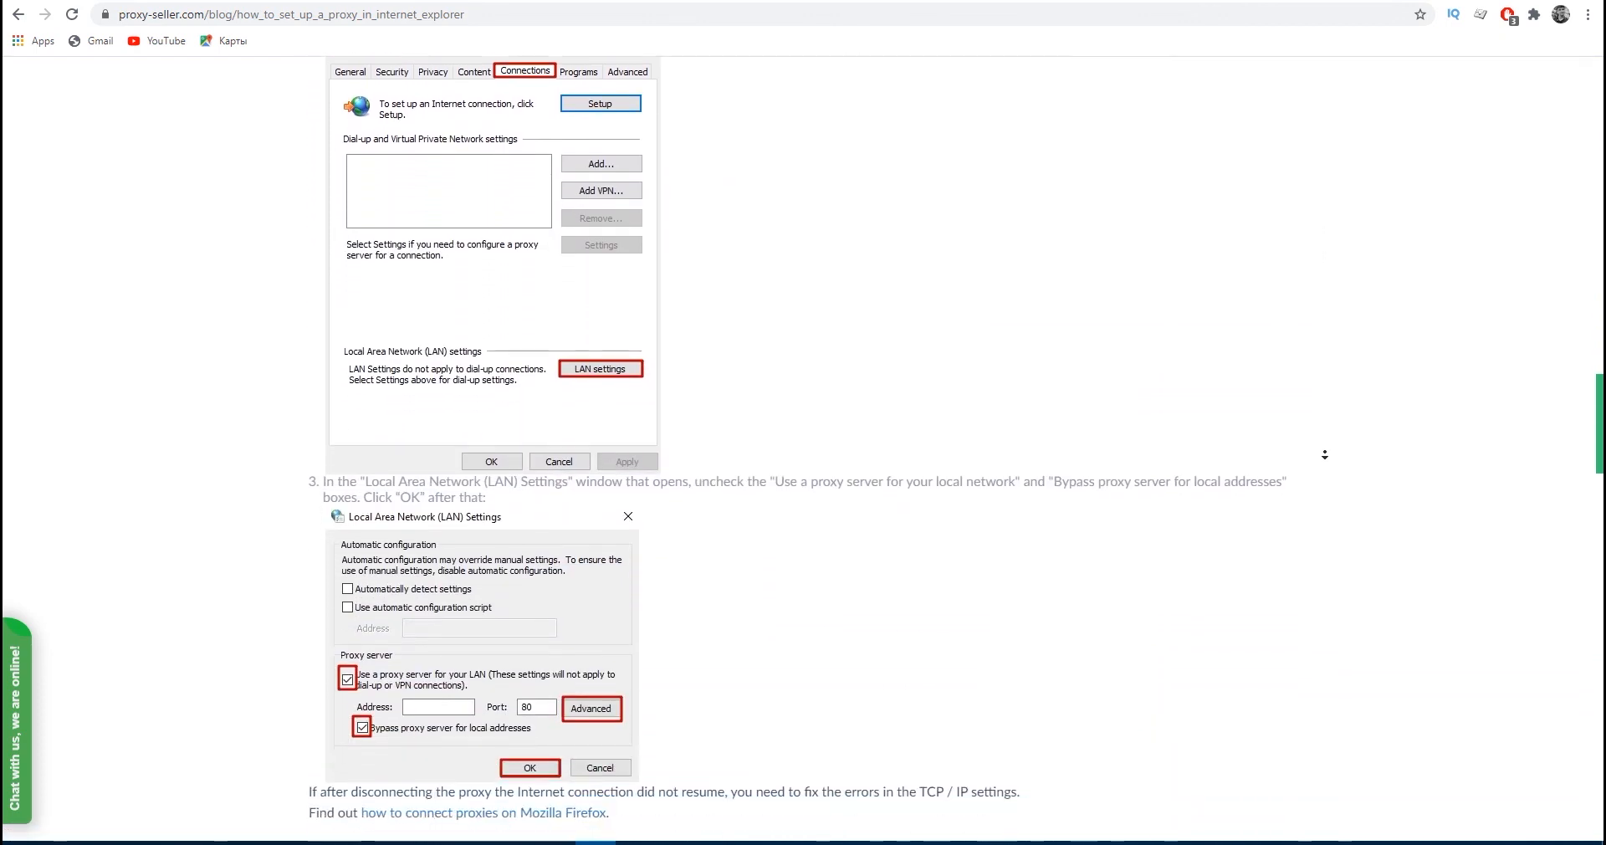
{"action": "scroll", "scroll_direction": "down", "scroll_amount": 3}
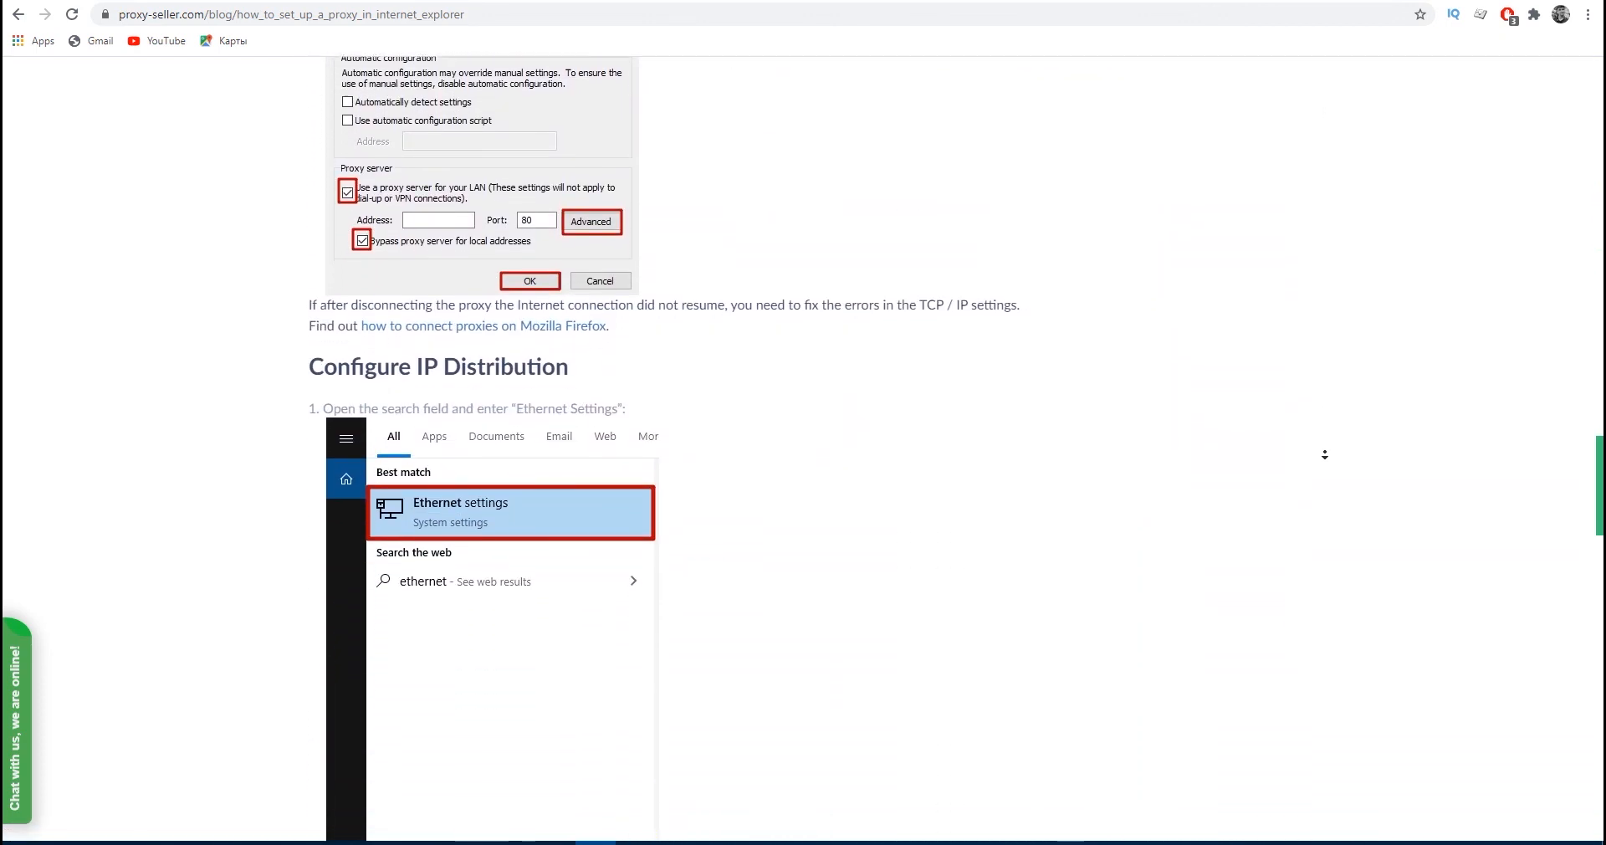
{"action": "scroll", "scroll_direction": "down", "scroll_amount": 3}
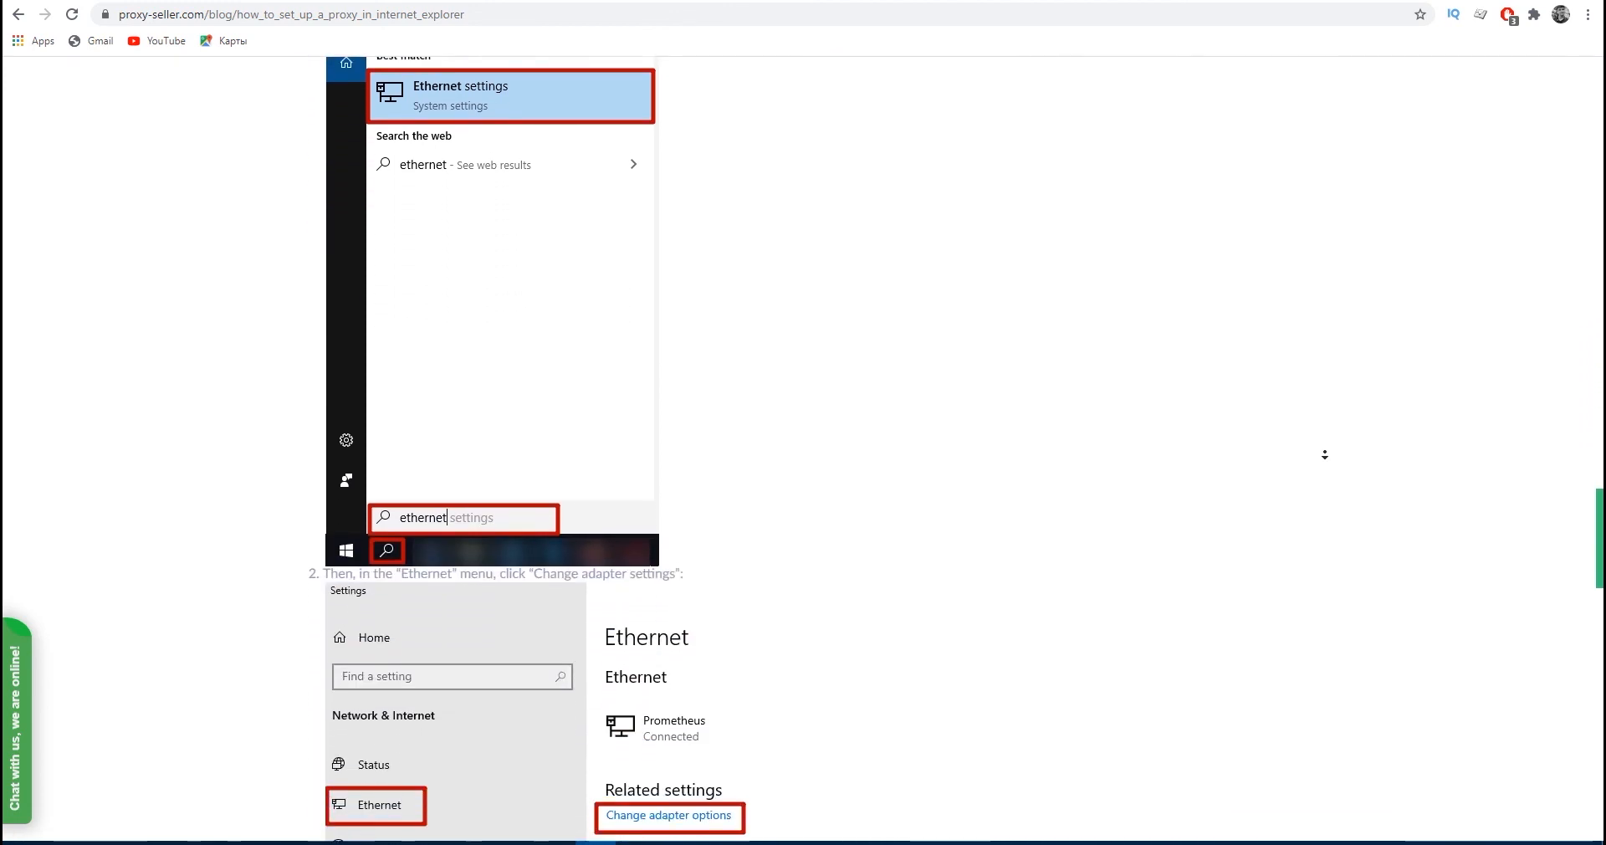
{"action": "scroll", "scroll_direction": "down", "scroll_amount": 3}
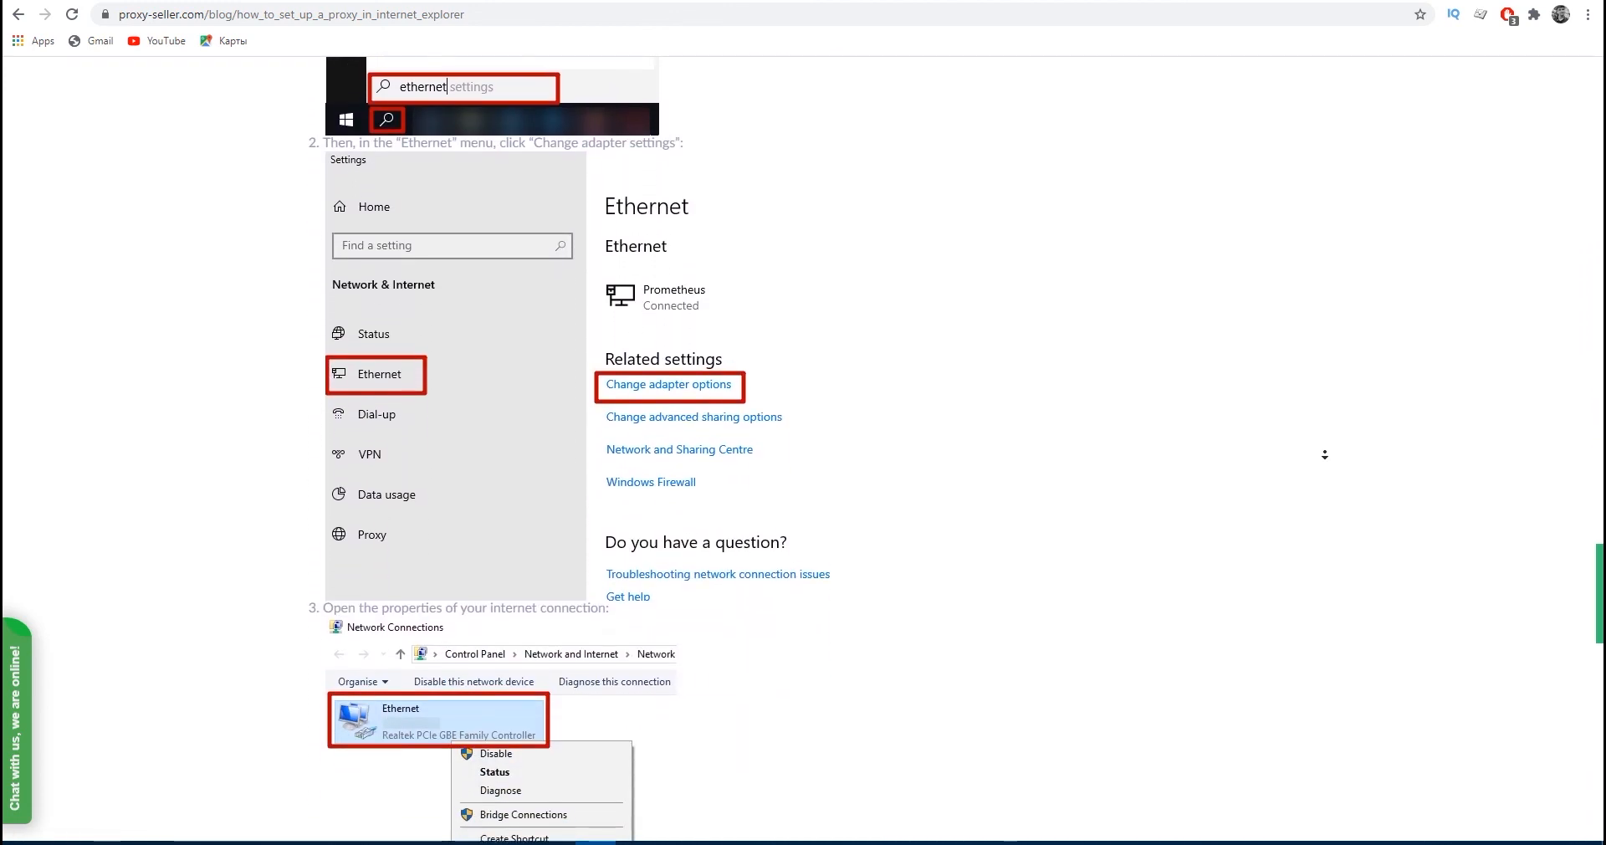
{"action": "scroll", "scroll_direction": "down", "scroll_amount": 3}
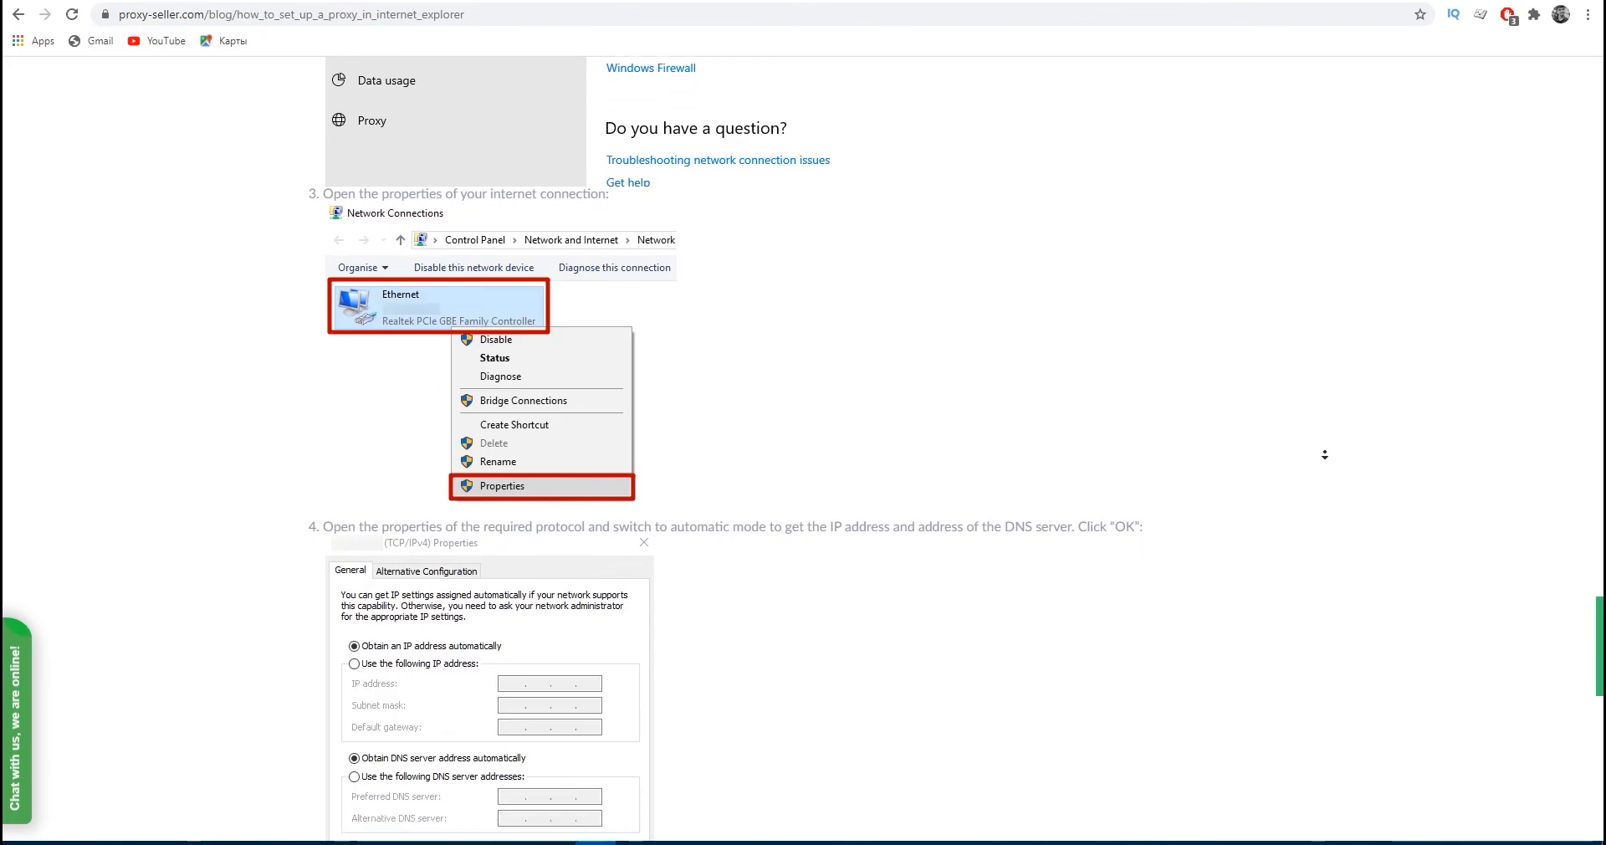